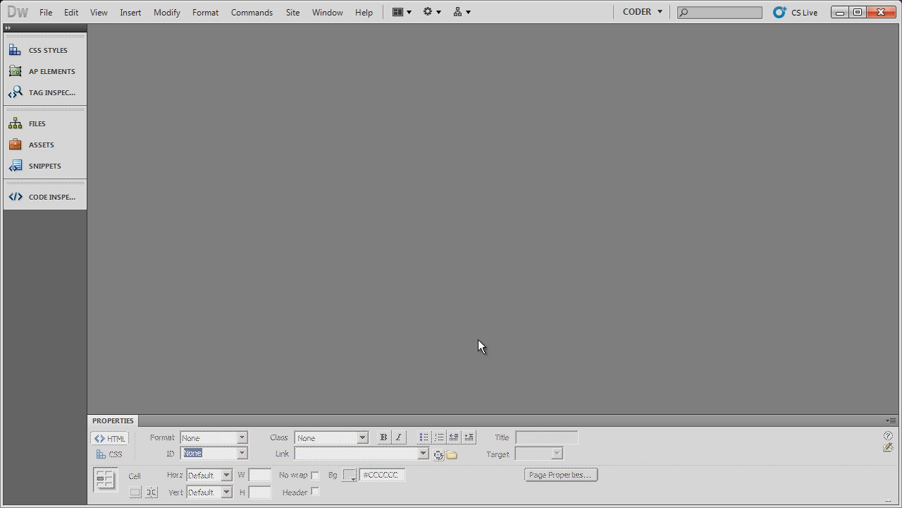
pyautogui.moveTo(488, 262)
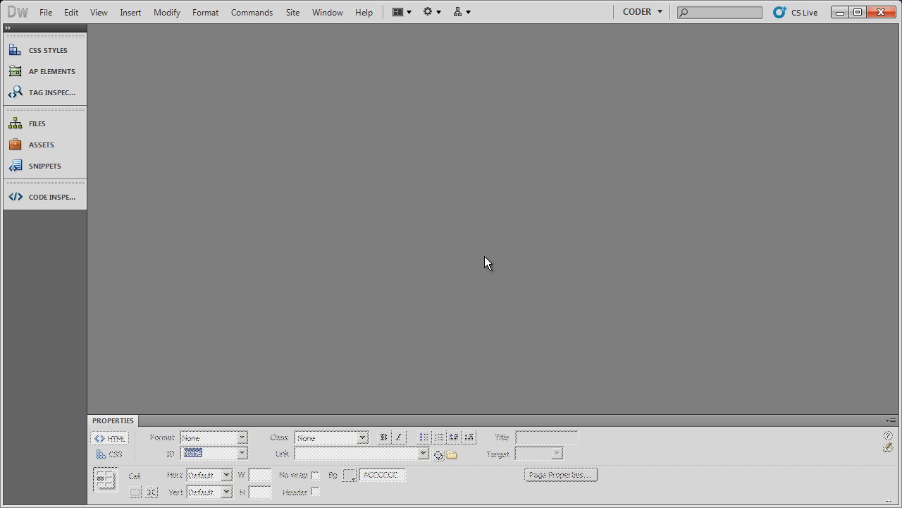
pyautogui.moveTo(529, 258)
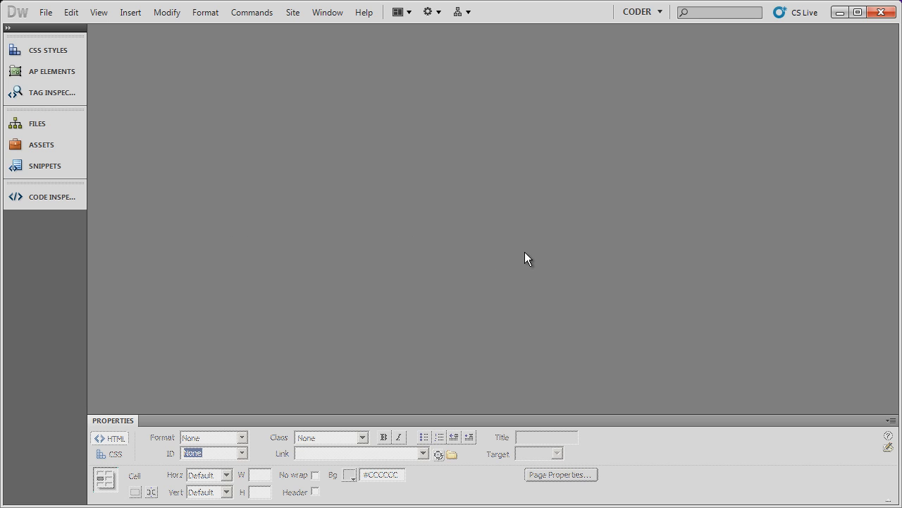
pyautogui.moveTo(440, 234)
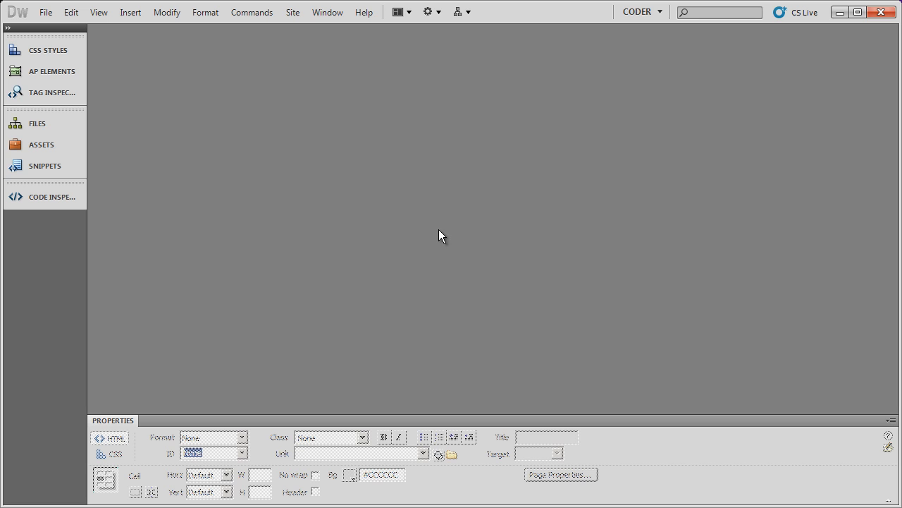
pyautogui.moveTo(426, 245)
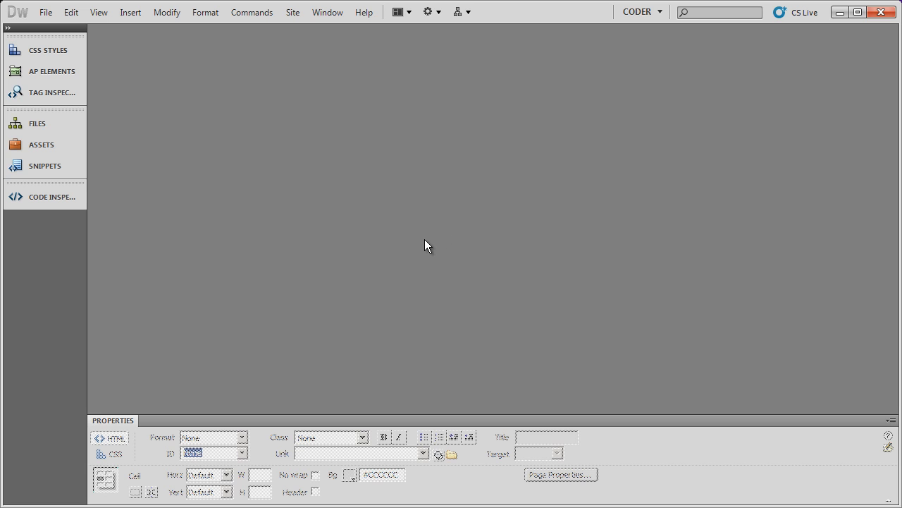
pyautogui.moveTo(333, 208)
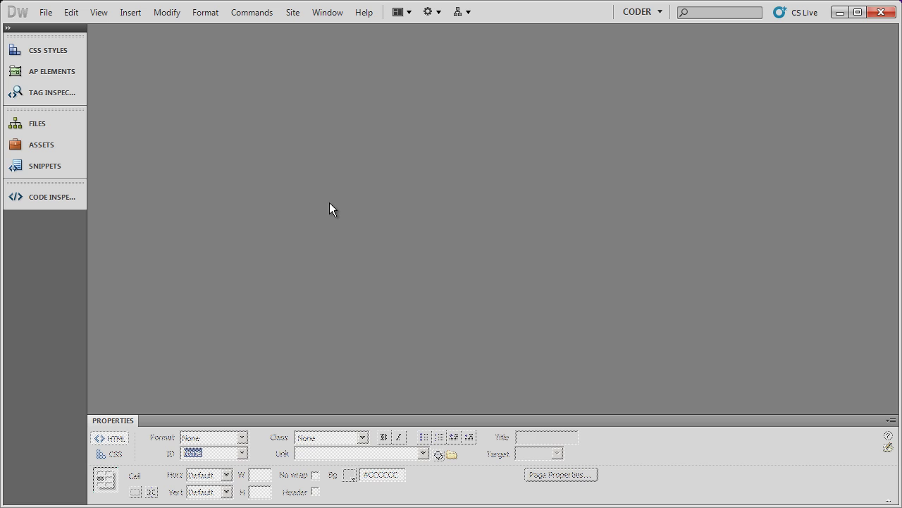
pyautogui.moveTo(606, 260)
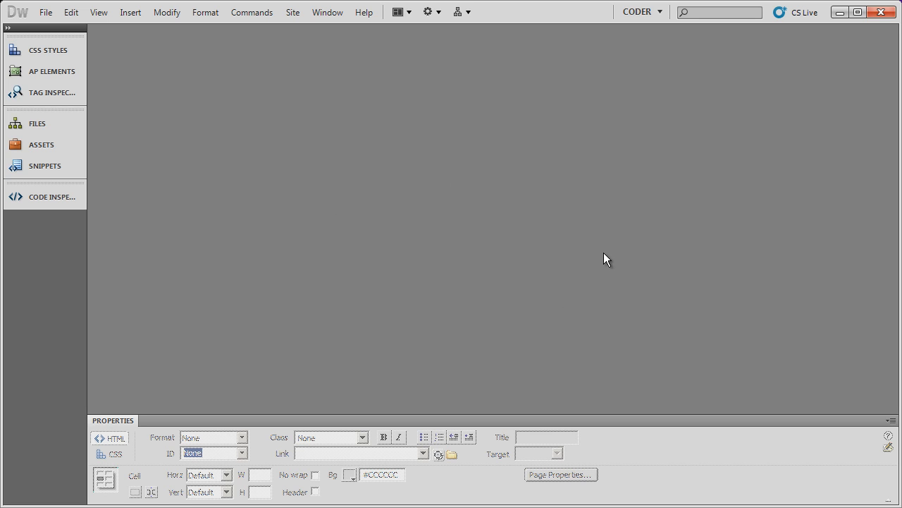
pyautogui.moveTo(598, 255)
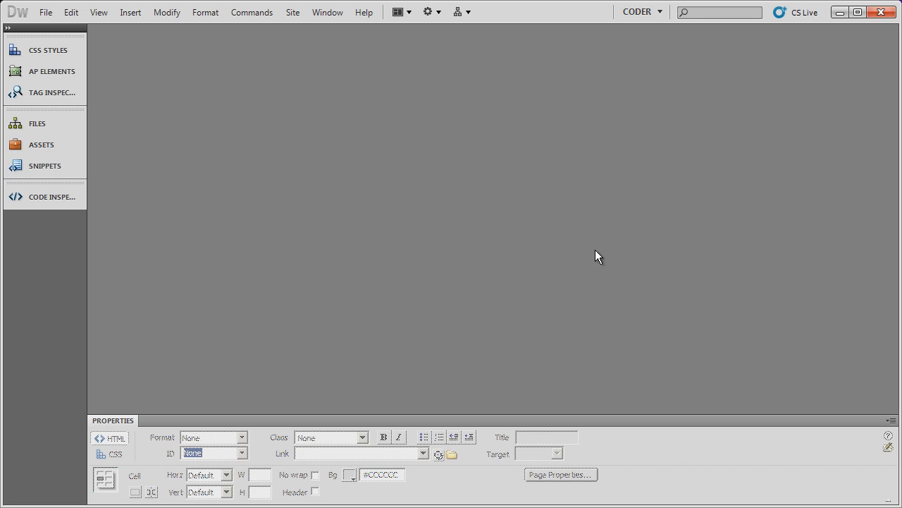
pyautogui.moveTo(534, 288)
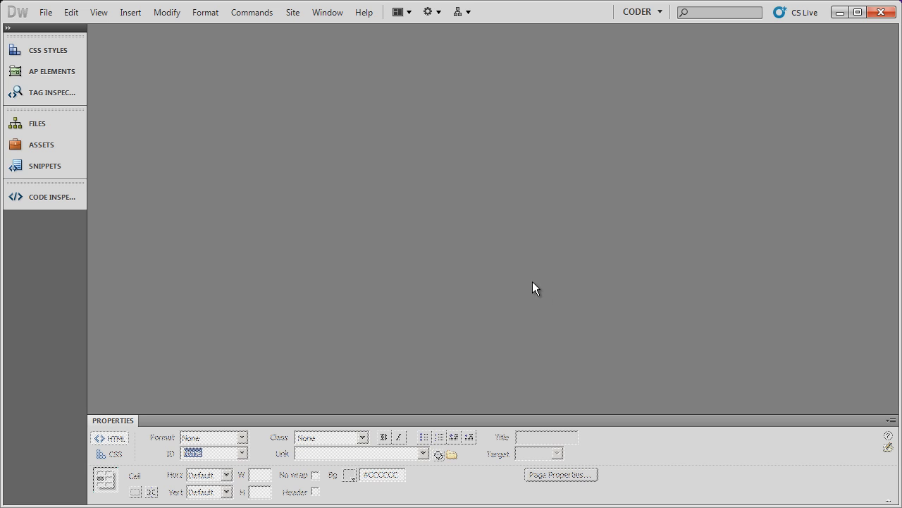
pyautogui.moveTo(519, 291)
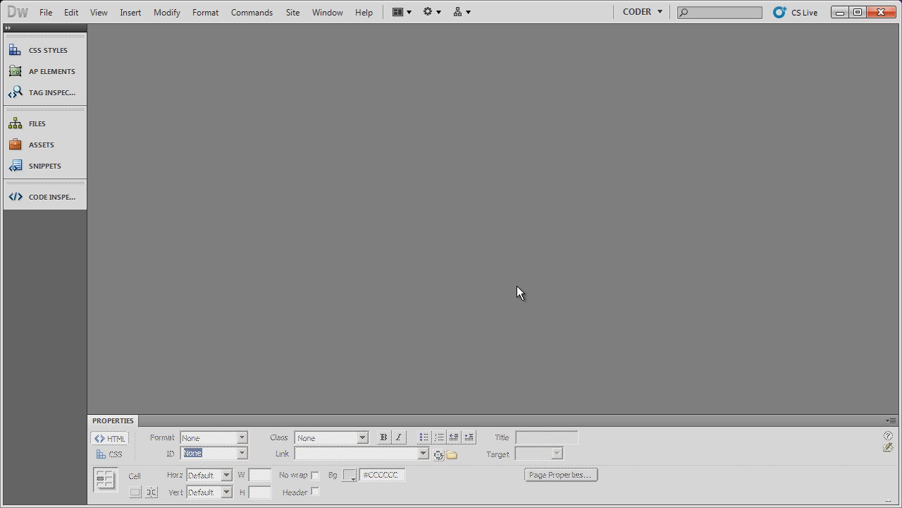
pyautogui.moveTo(297, 247)
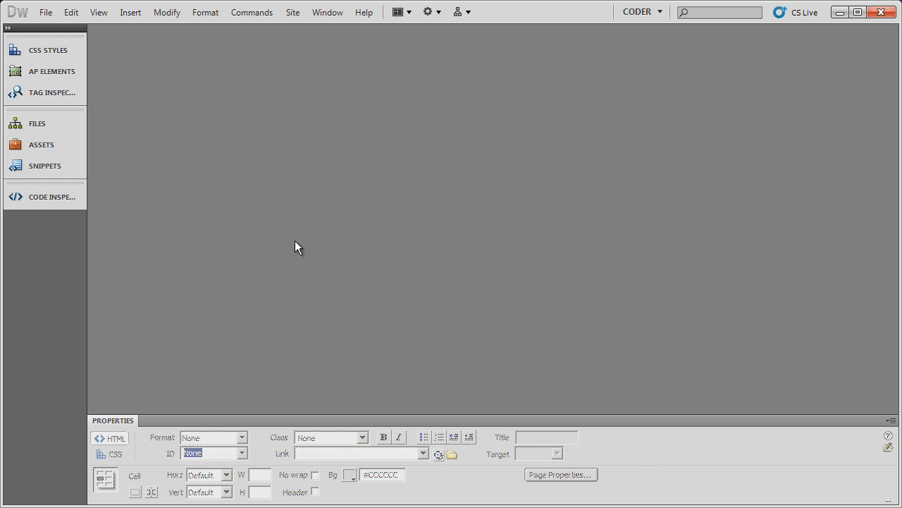
pyautogui.moveTo(152, 189)
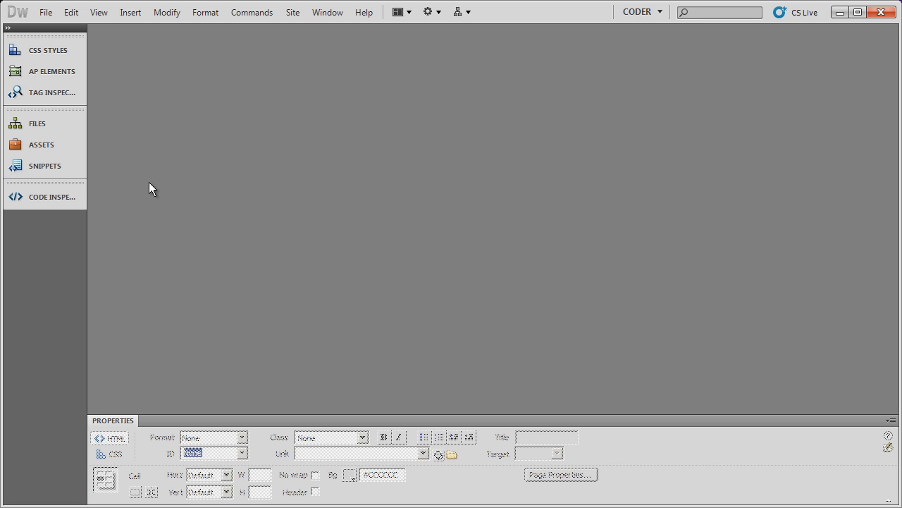
pyautogui.moveTo(398, 282)
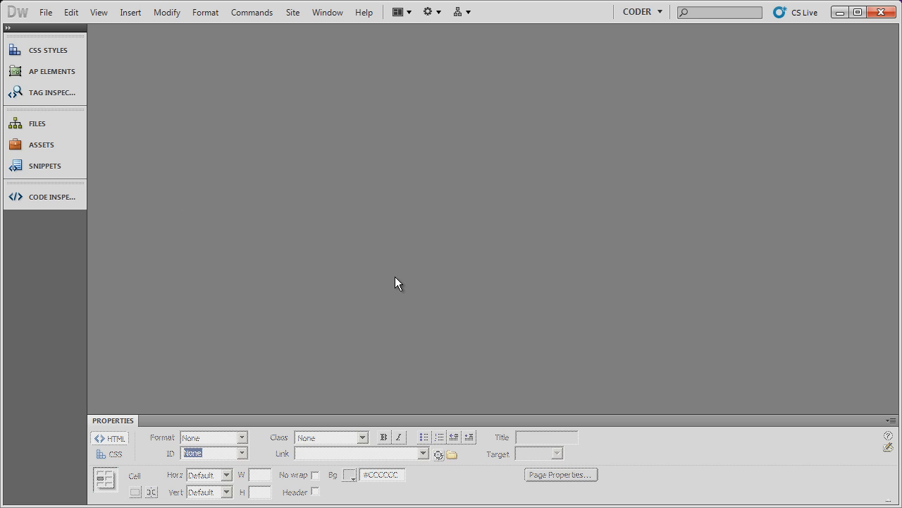
pyautogui.moveTo(383, 277)
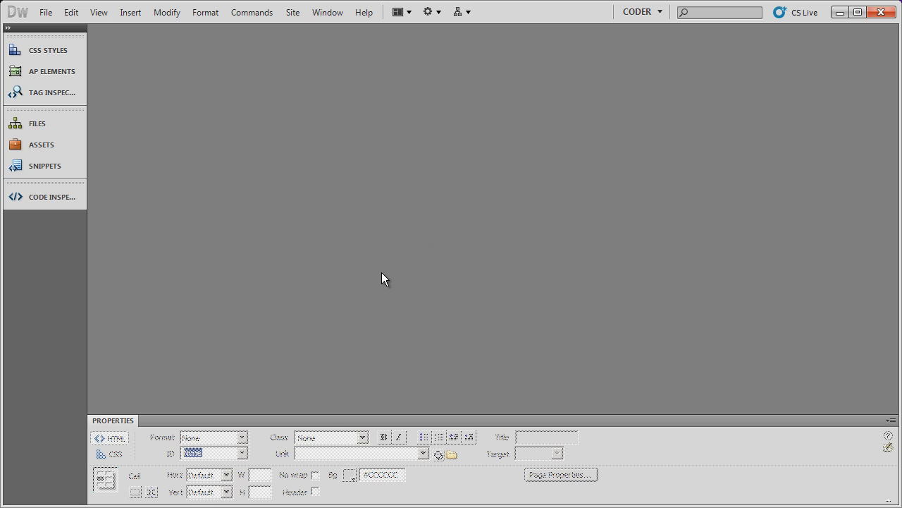
pyautogui.moveTo(403, 265)
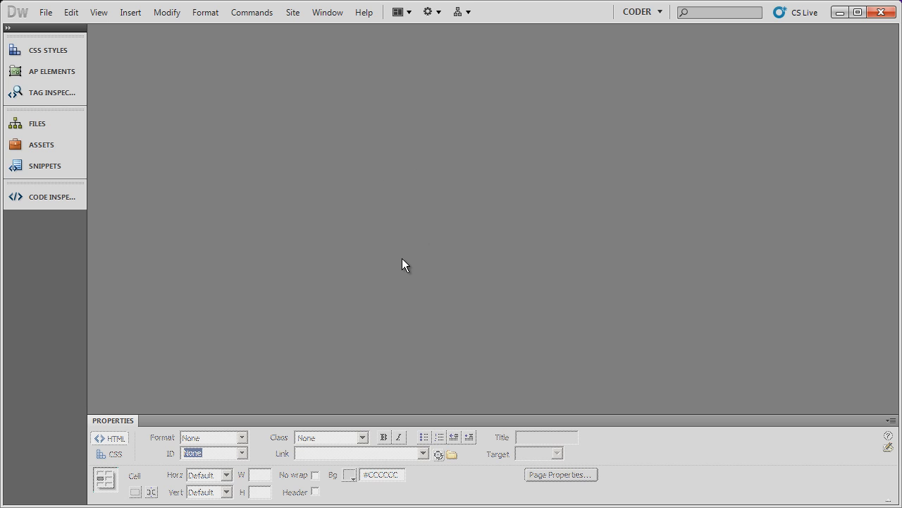
pyautogui.moveTo(127, 53)
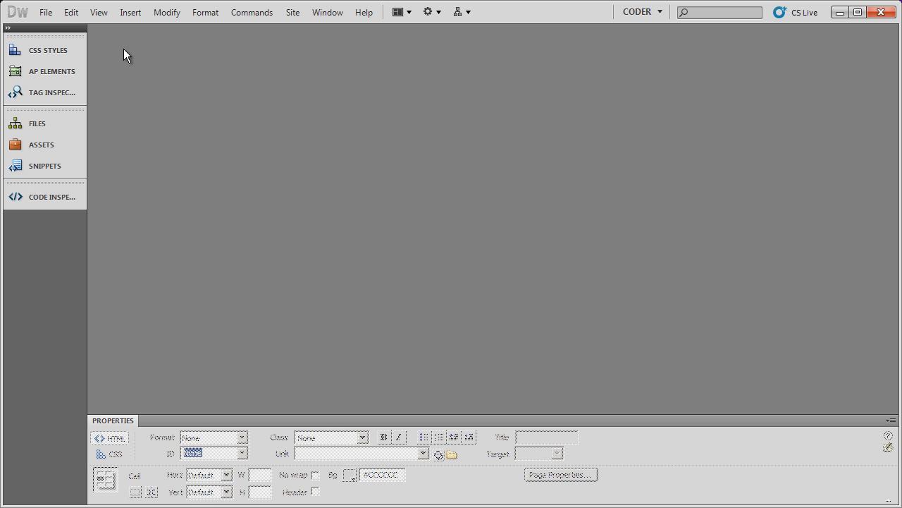
pyautogui.moveTo(454, 256)
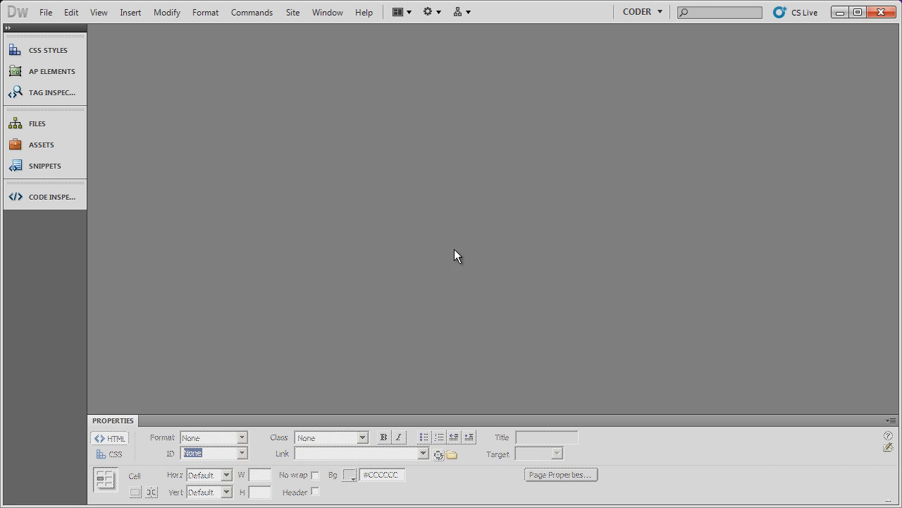
pyautogui.moveTo(324, 273)
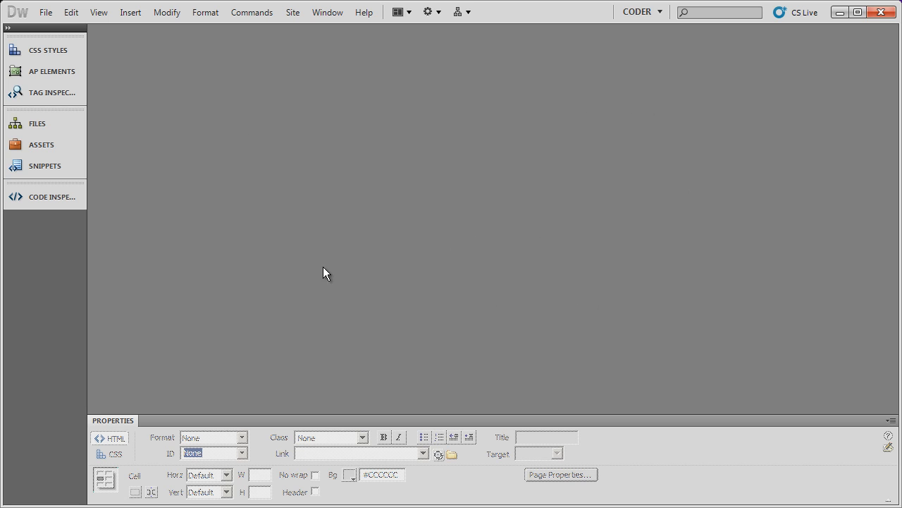
pyautogui.moveTo(472, 265)
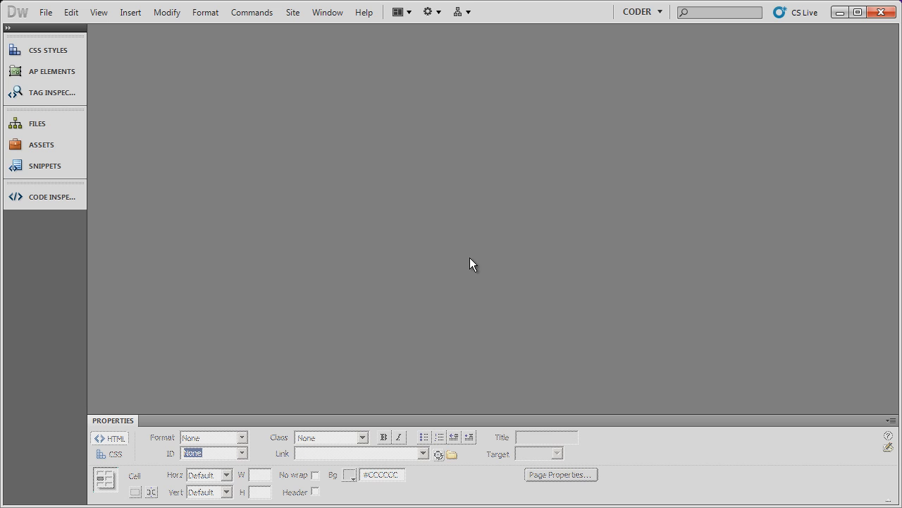
pyautogui.moveTo(408, 183)
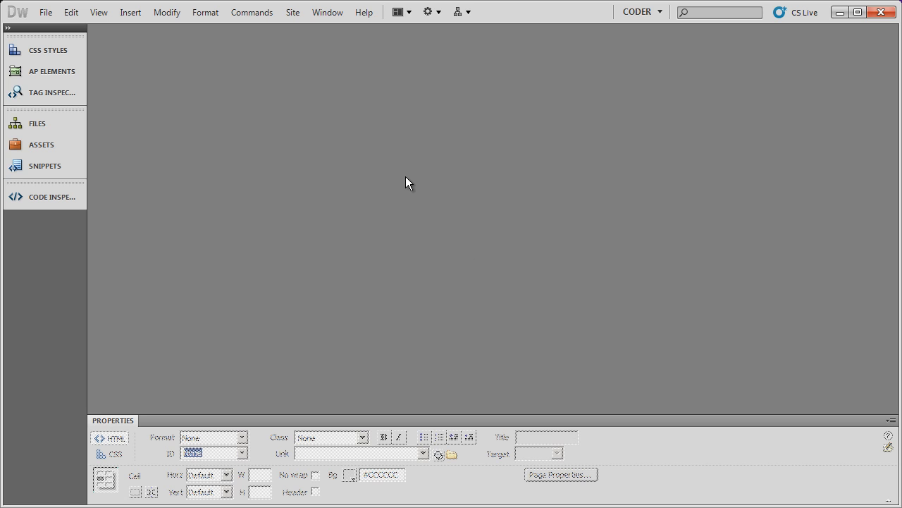
pyautogui.moveTo(375, 145)
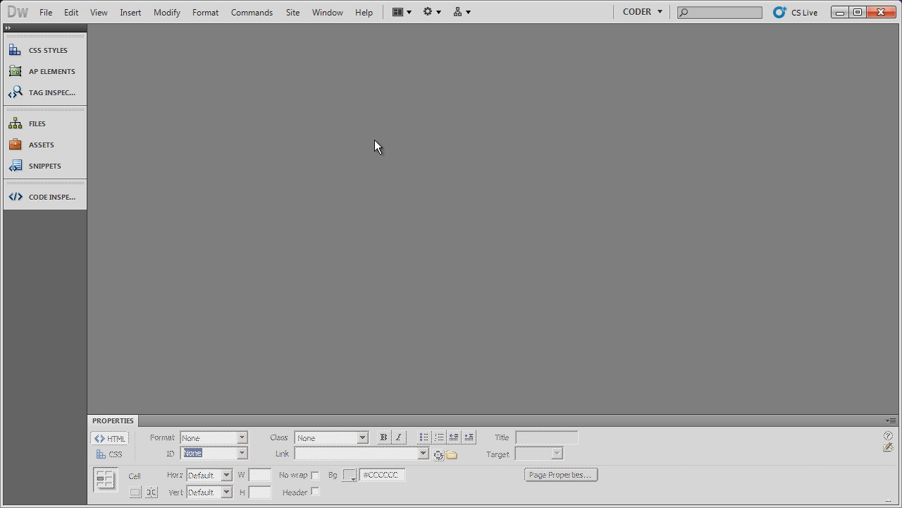
# Create a new blank page with DocType HTML 5 (Untitled-2).
pyautogui.click(45, 11)
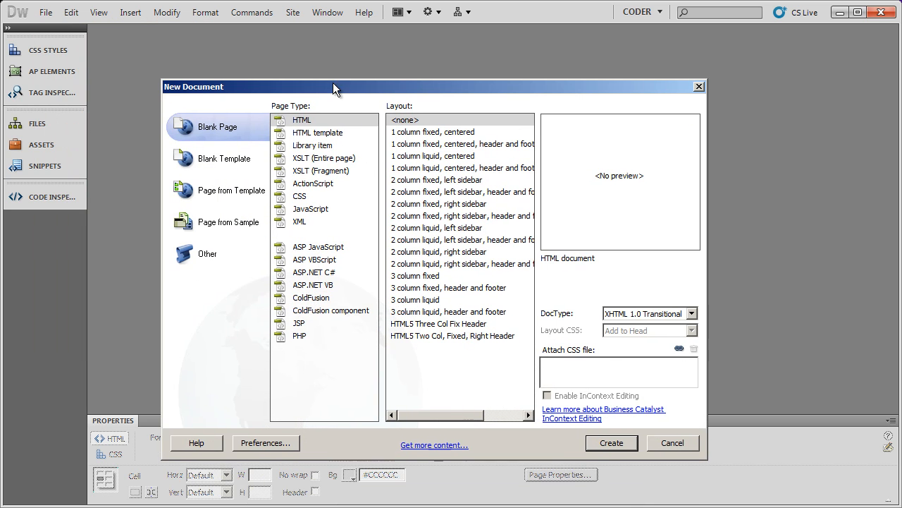
pyautogui.click(691, 313)
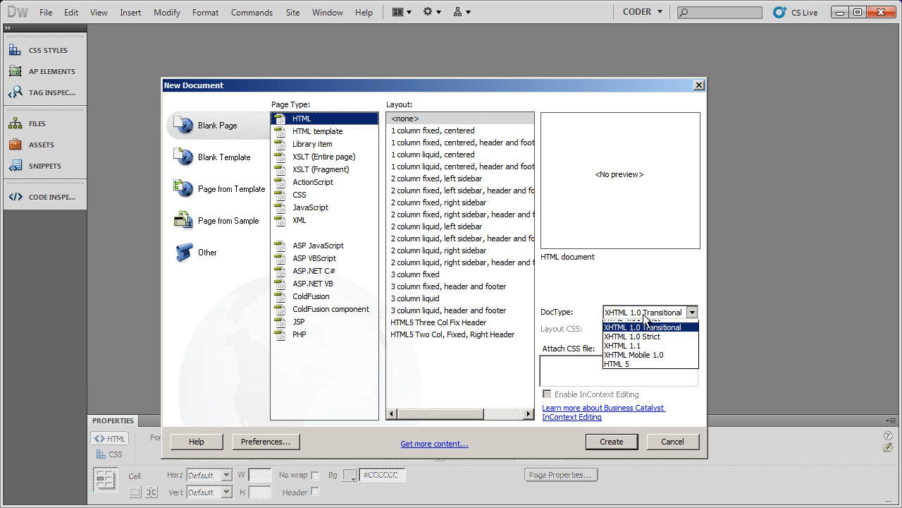
pyautogui.click(618, 363)
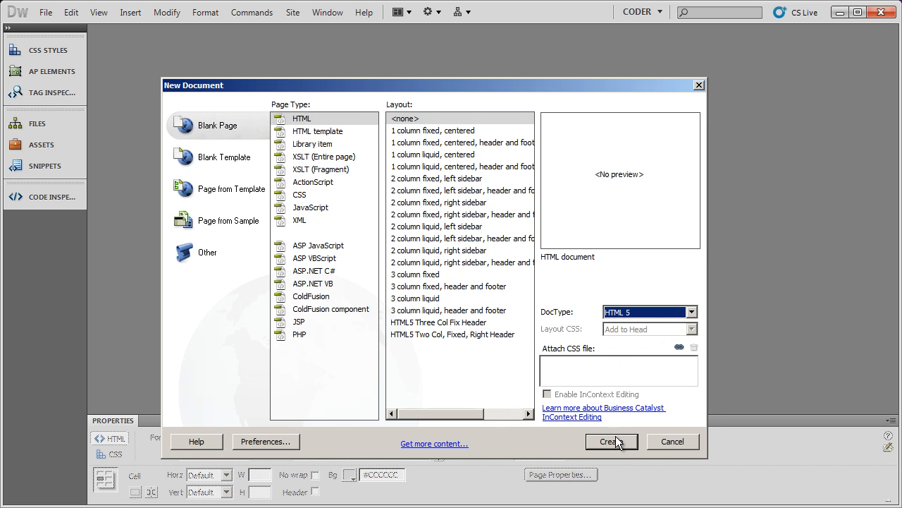
pyautogui.click(612, 440)
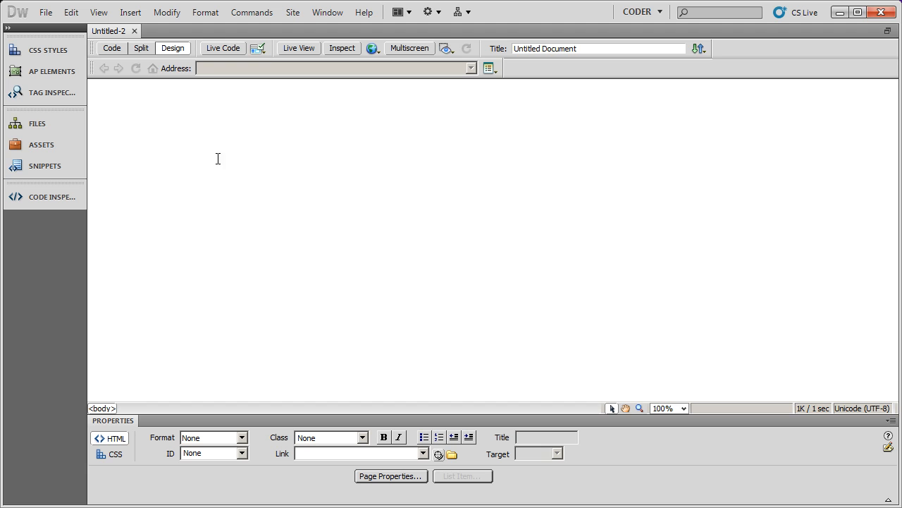
pyautogui.moveTo(164, 107)
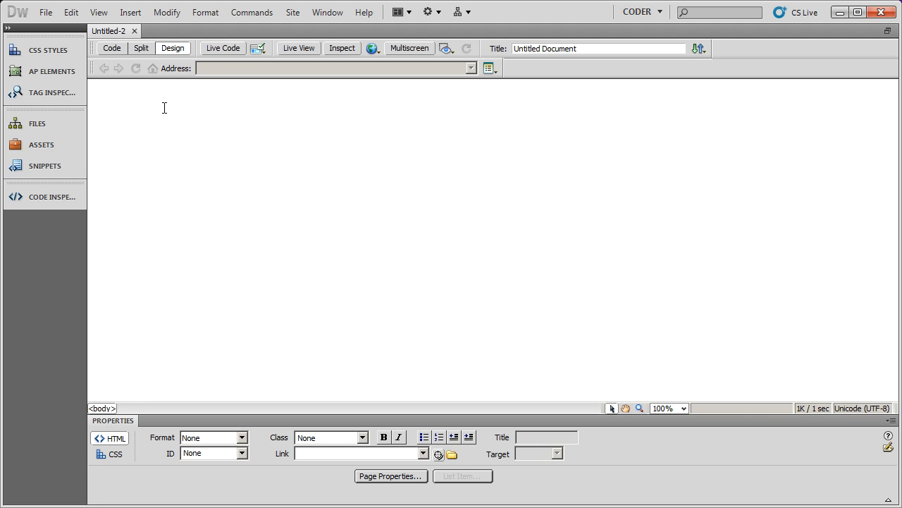
# Set Left, Right, Top and Bottom page margins to 0 px in Page Properties.
pyautogui.click(116, 97)
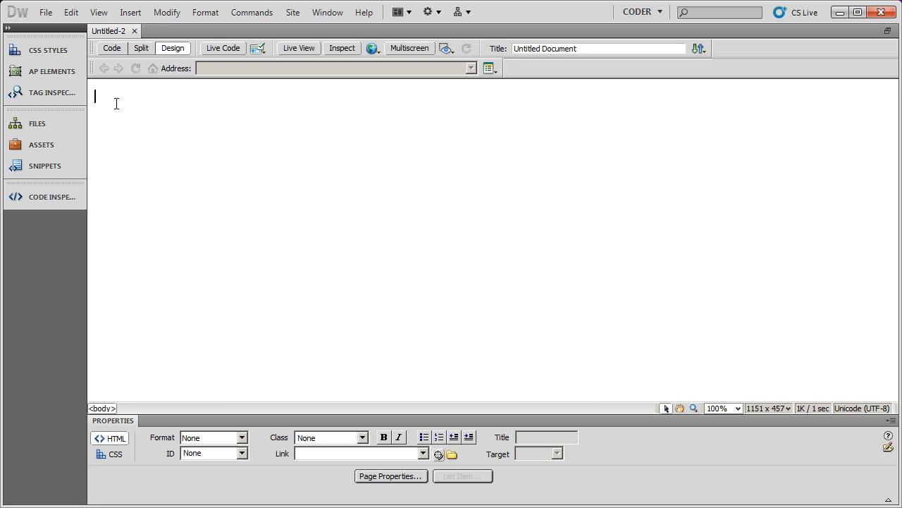
pyautogui.moveTo(587, 166)
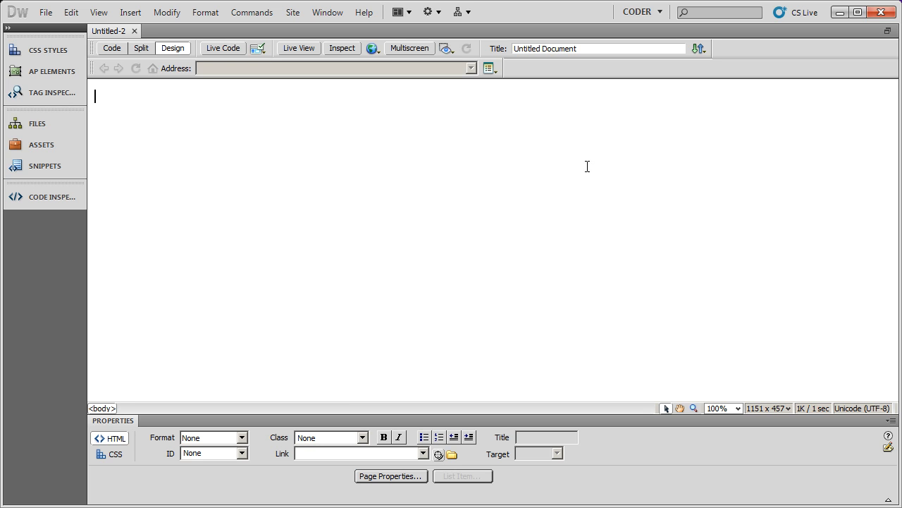
pyautogui.moveTo(212, 268)
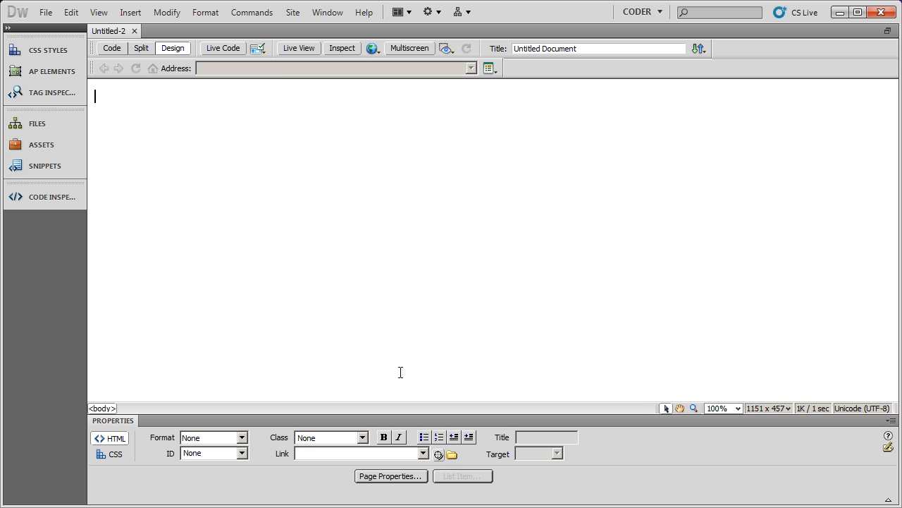
pyautogui.moveTo(220, 305)
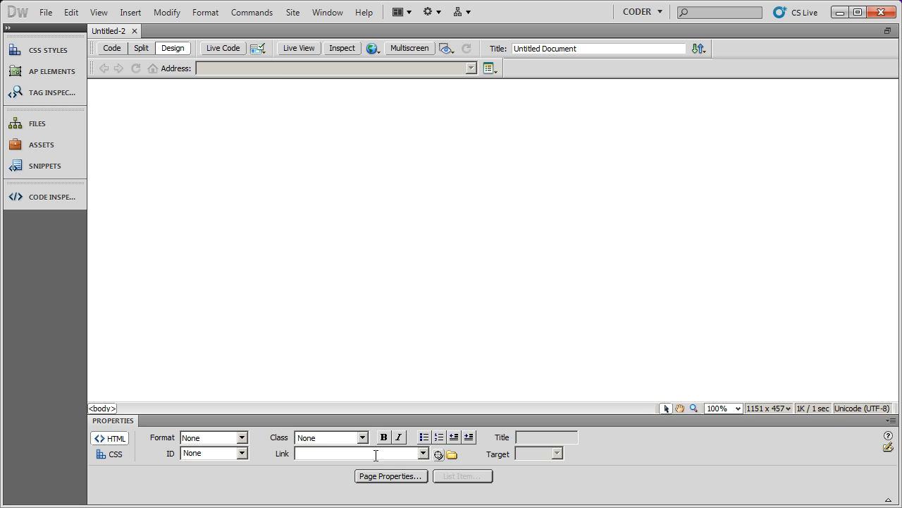
pyautogui.moveTo(275, 357)
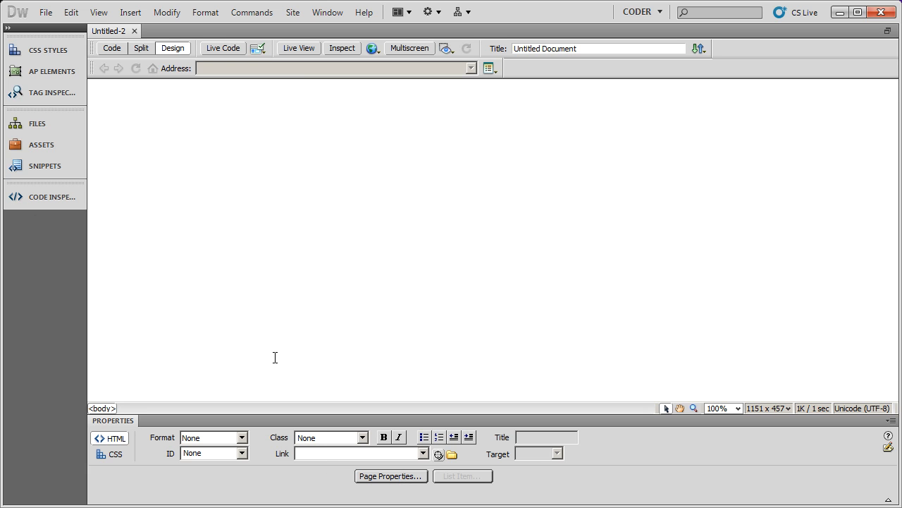
pyautogui.moveTo(392, 476)
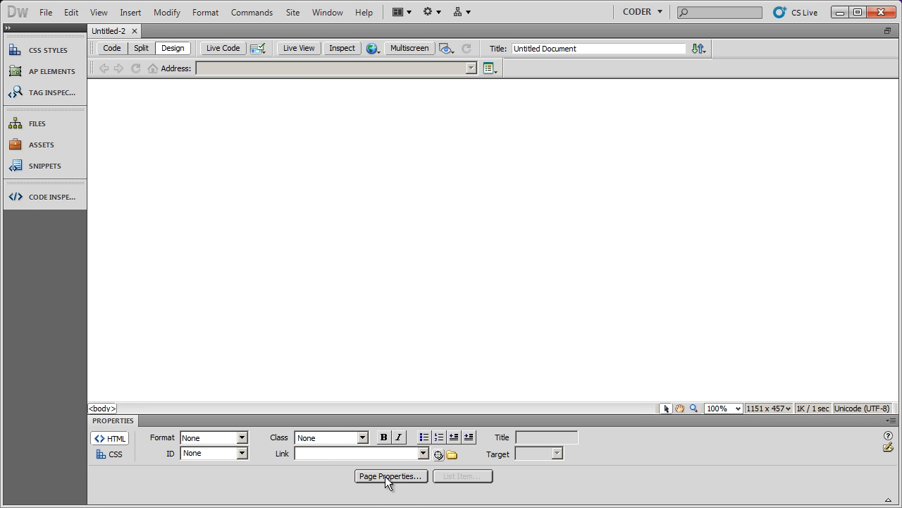
pyautogui.click(390, 477)
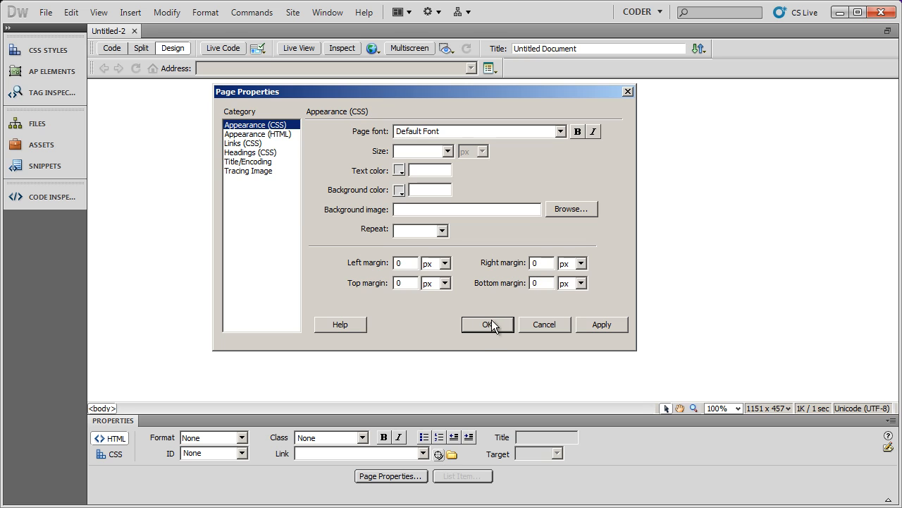
pyautogui.click(488, 324)
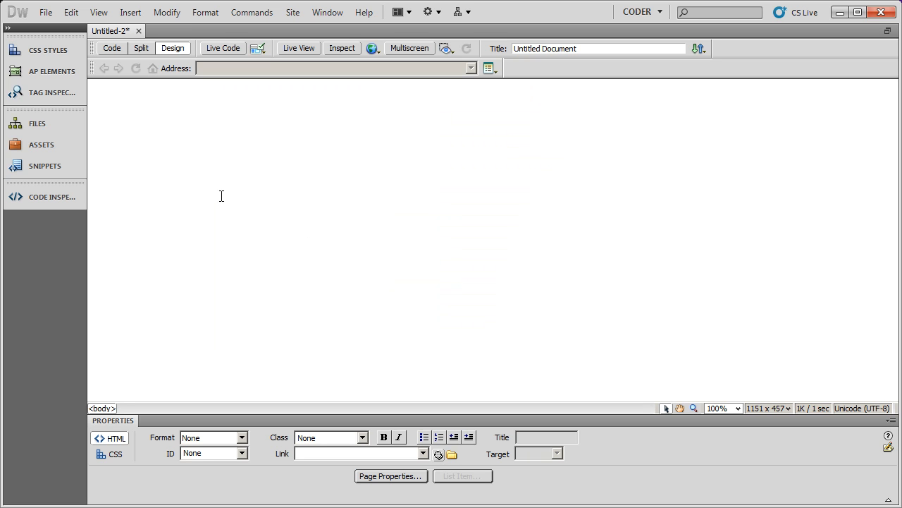
pyautogui.moveTo(248, 282)
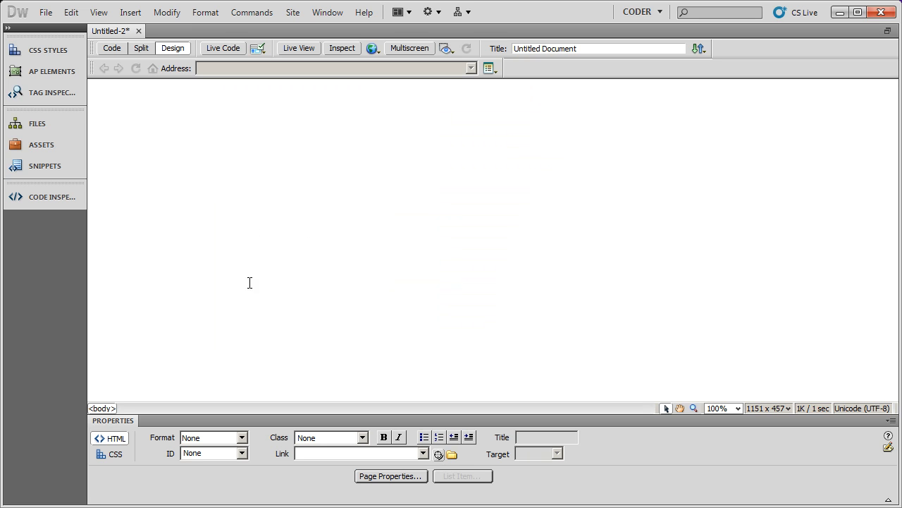
pyautogui.moveTo(127, 114)
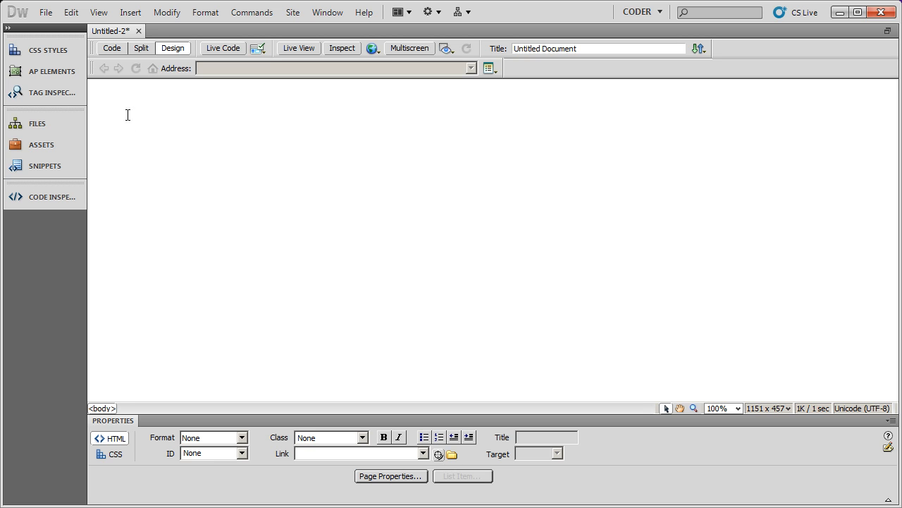
pyautogui.moveTo(418, 98)
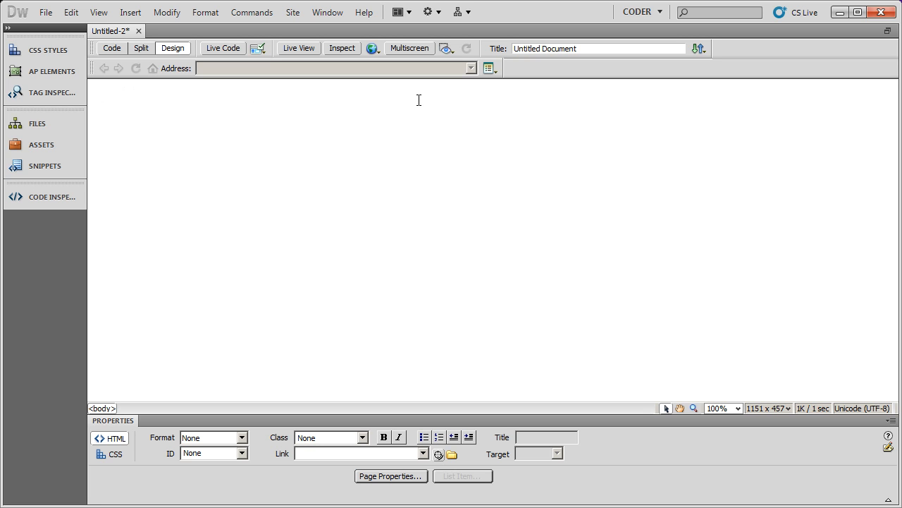
pyautogui.moveTo(257, 124)
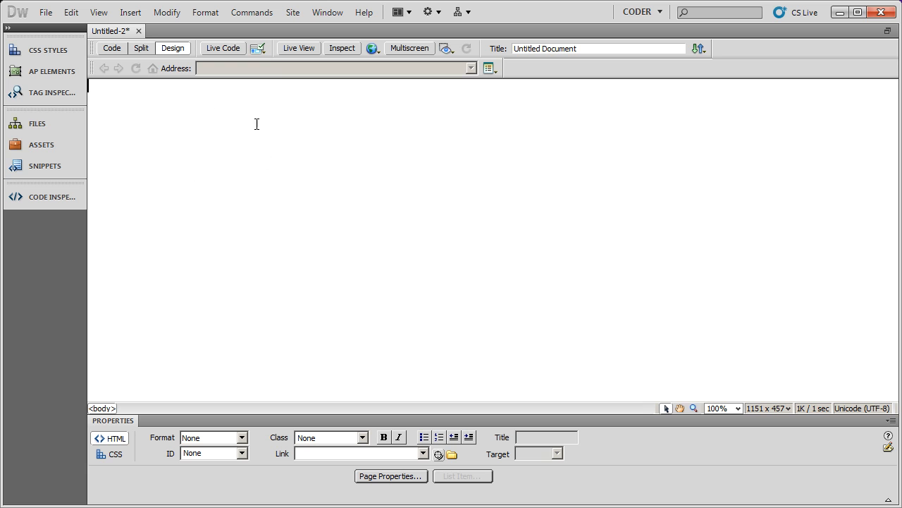
pyautogui.moveTo(146, 222)
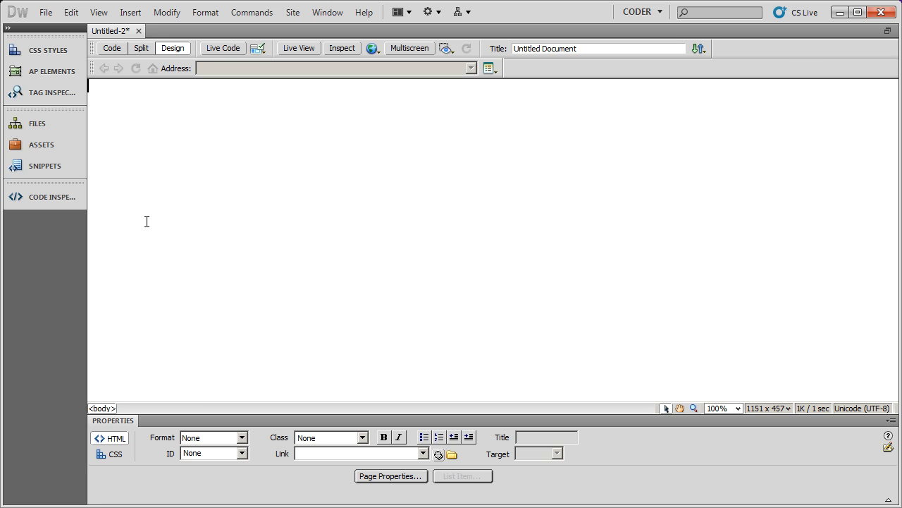
pyautogui.moveTo(449, 232)
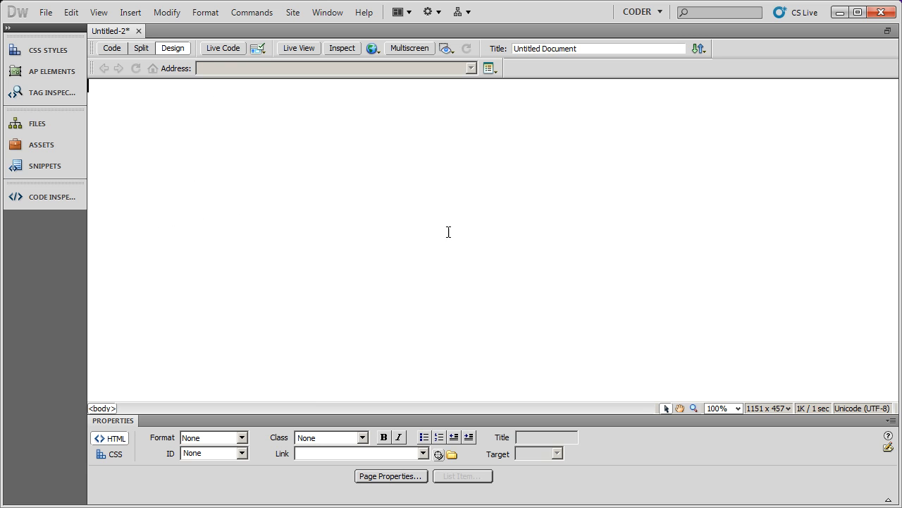
pyautogui.moveTo(392, 239)
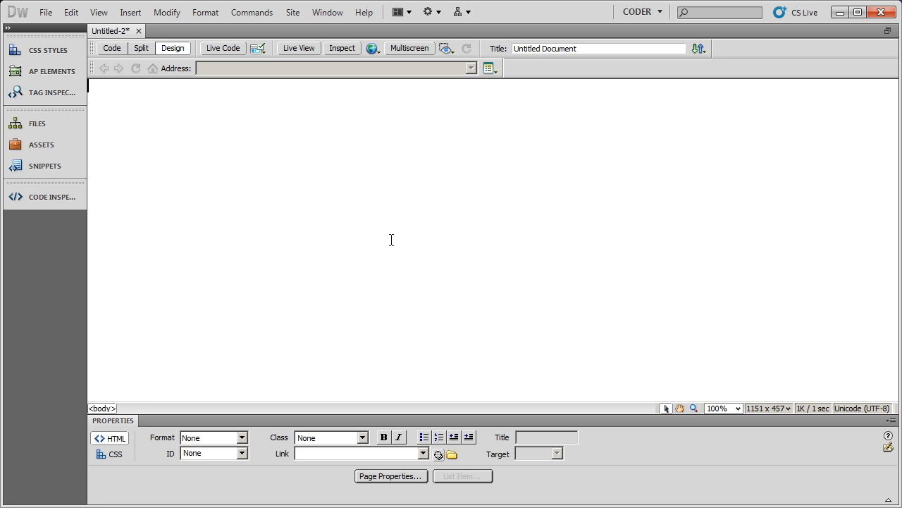
pyautogui.moveTo(469, 312)
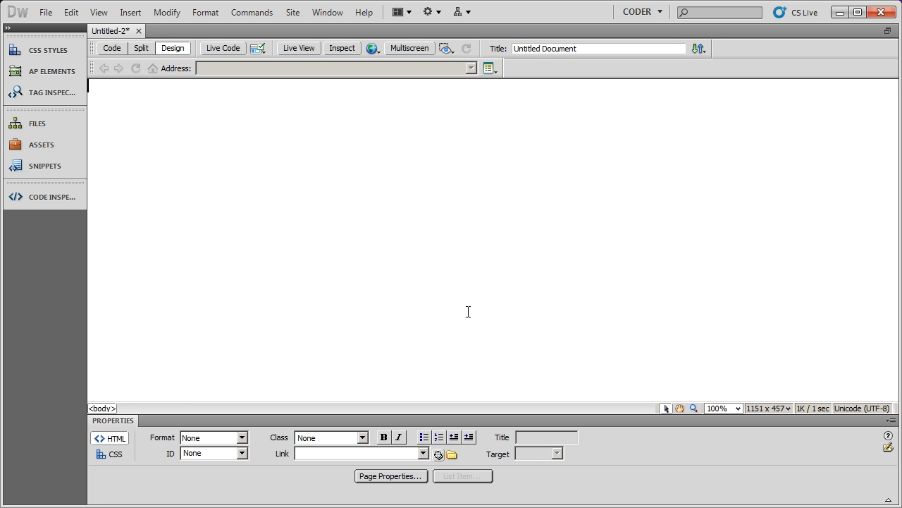
pyautogui.moveTo(452, 310)
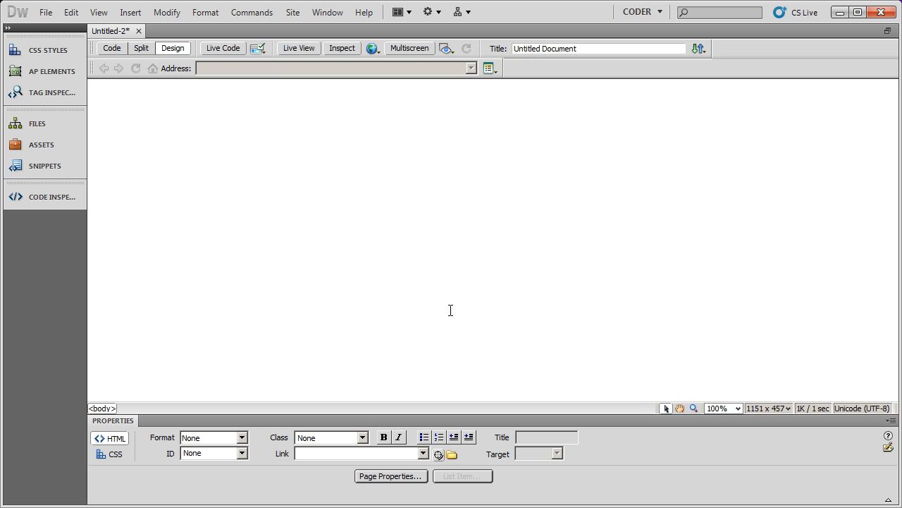
pyautogui.moveTo(239, 330)
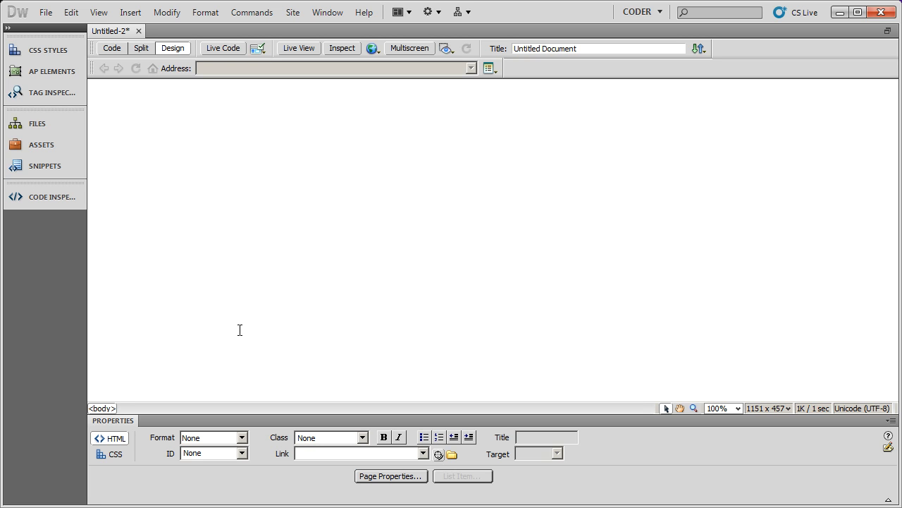
pyautogui.moveTo(600, 361)
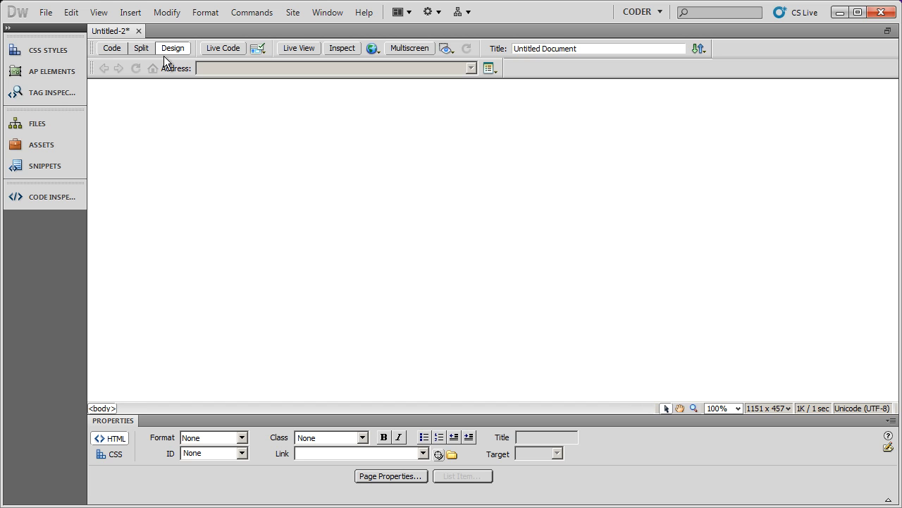
# Insert a 4-row, 1-column table at 100% width with border, padding and spacing 0.
pyautogui.click(130, 11)
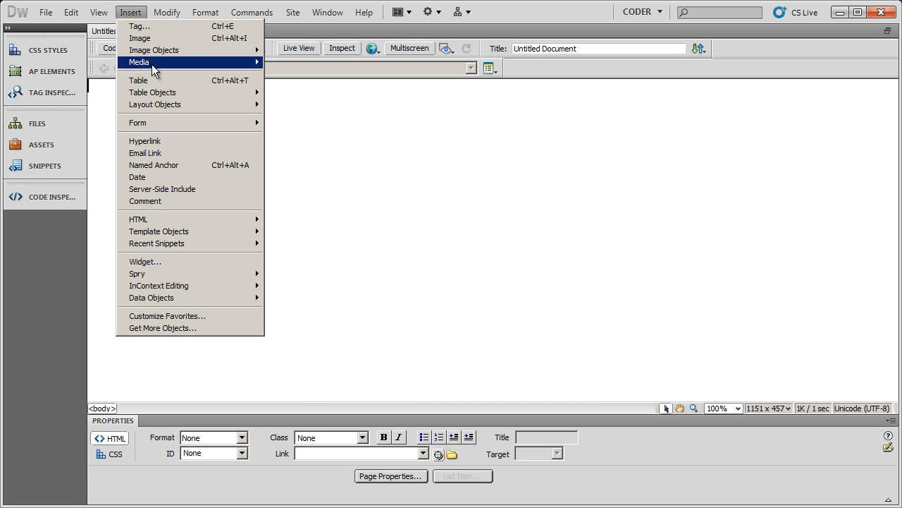
pyautogui.click(138, 79)
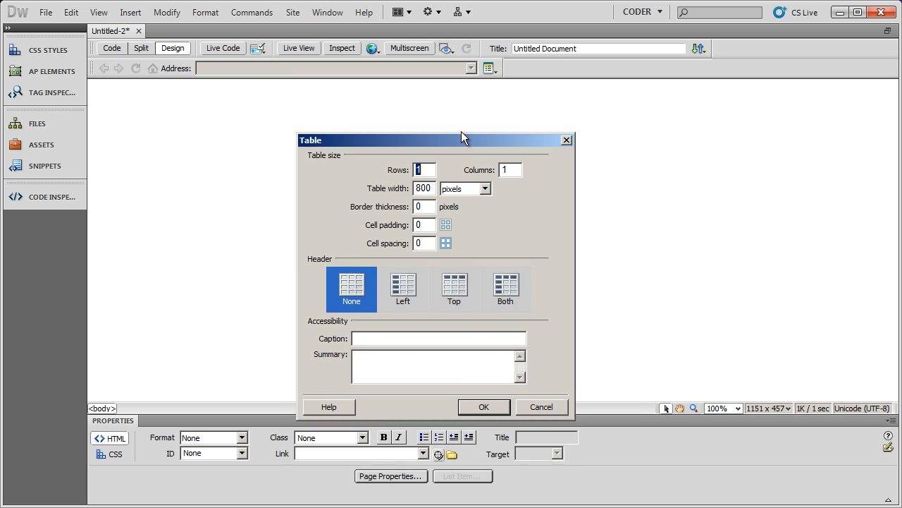
pyautogui.moveTo(462, 136); pyautogui.dragTo(463, 114)
pyautogui.write('4')
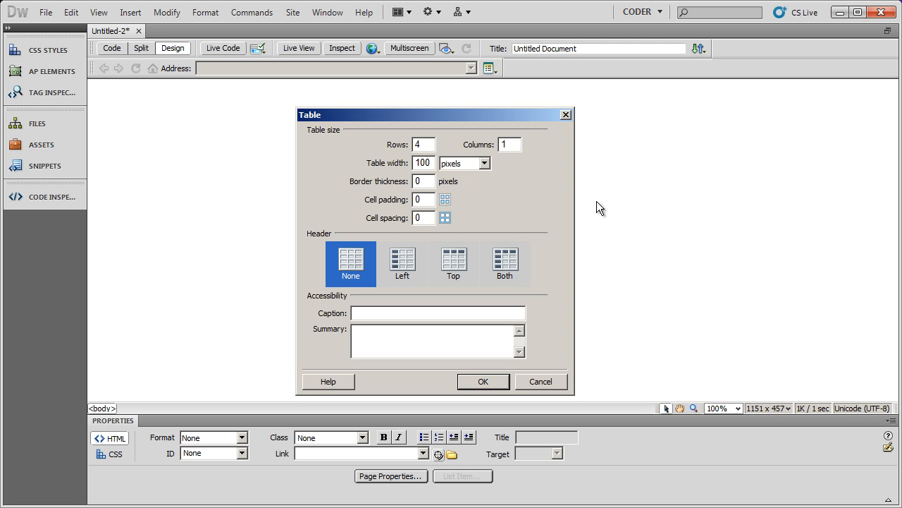
pyautogui.click(484, 164)
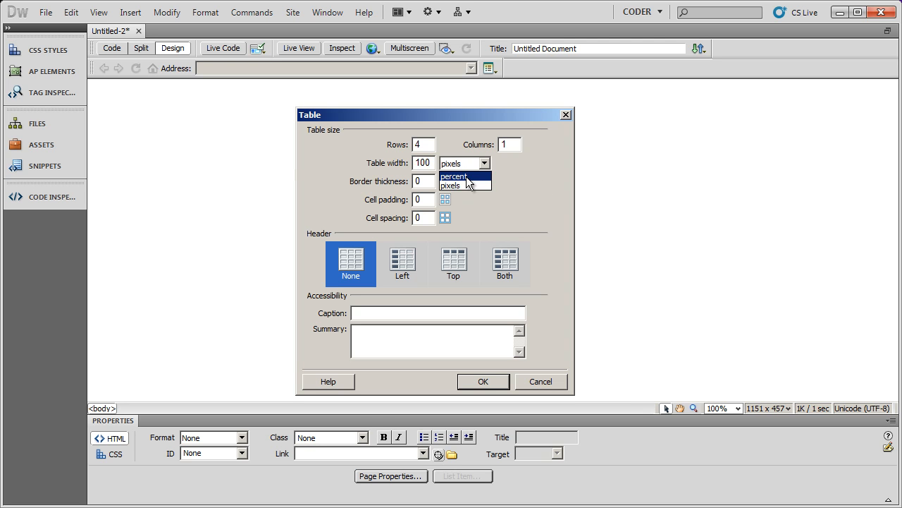
pyautogui.click(454, 176)
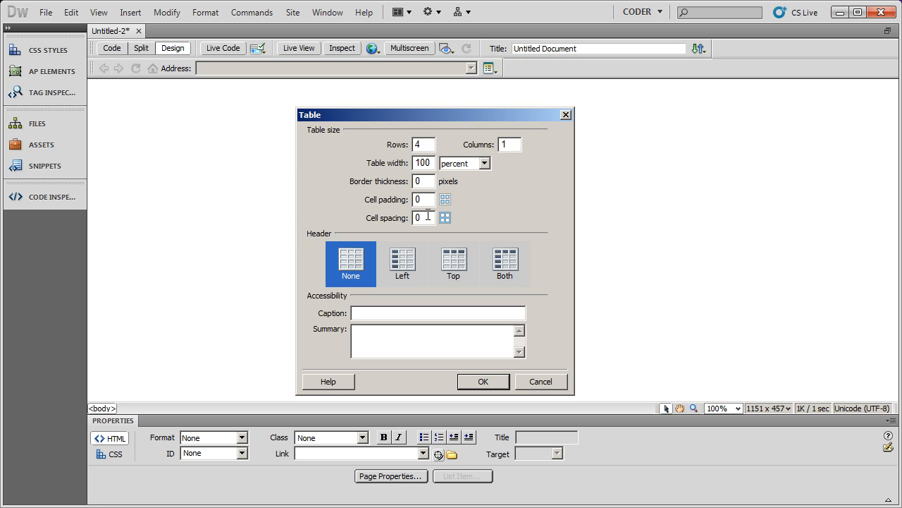
pyautogui.moveTo(412, 217)
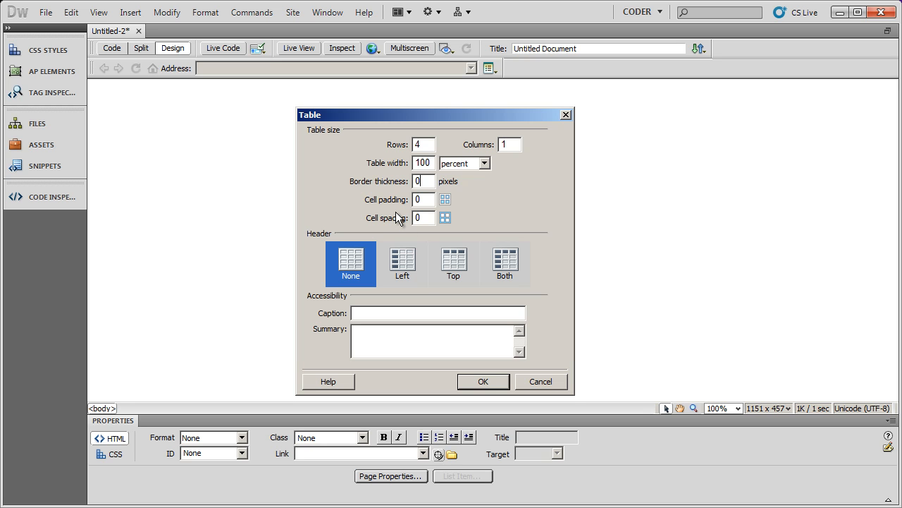
pyautogui.moveTo(449, 218)
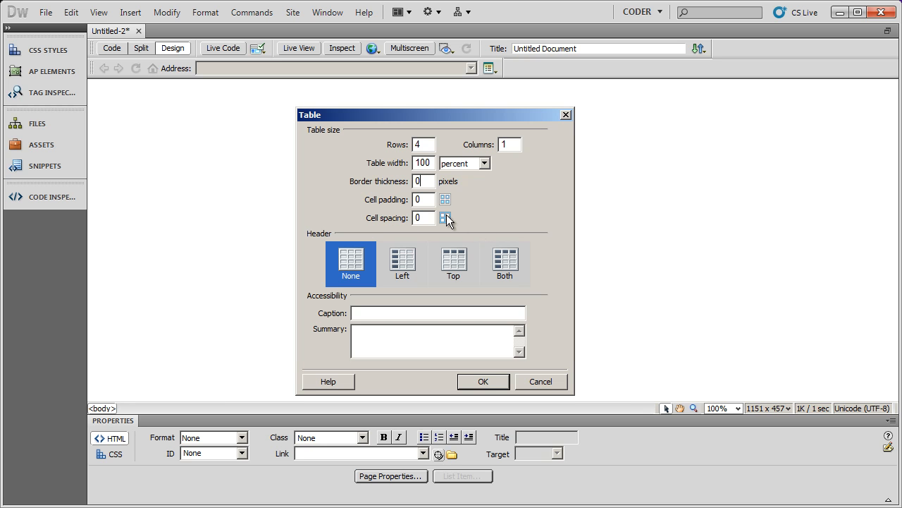
pyautogui.moveTo(521, 228)
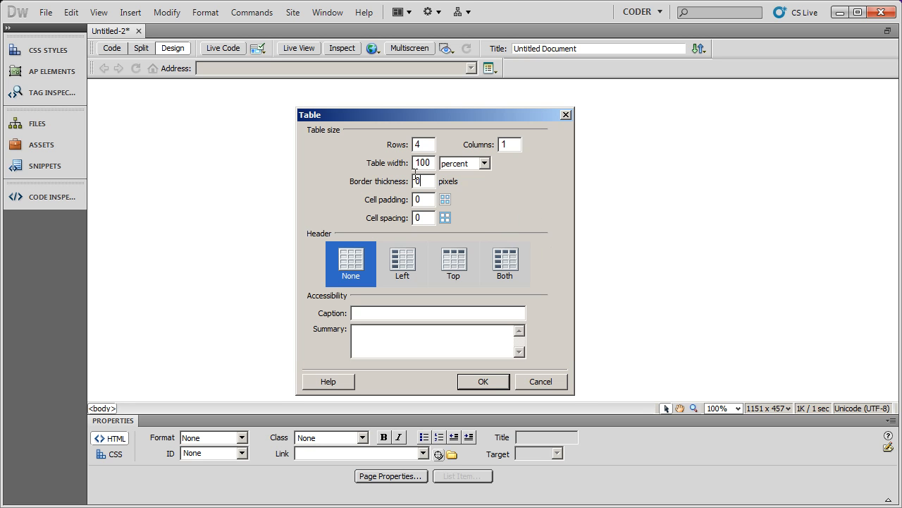
pyautogui.moveTo(463, 247)
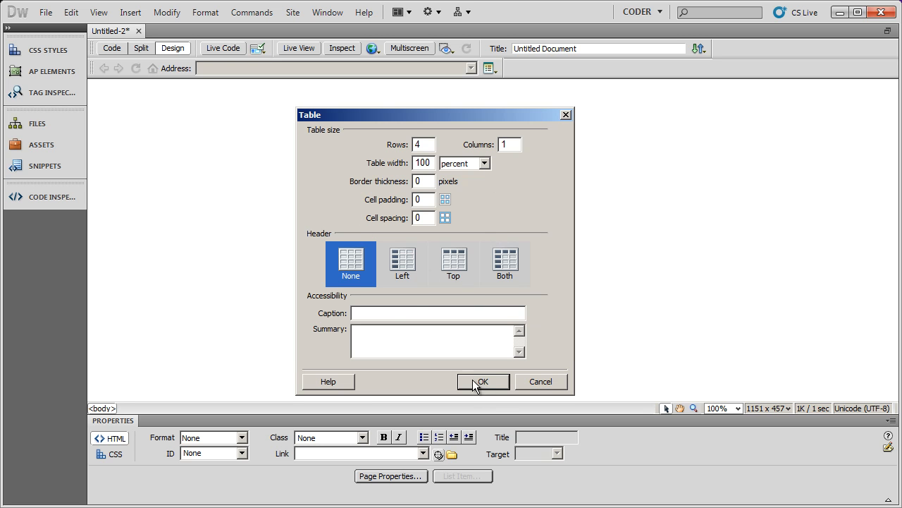
pyautogui.moveTo(474, 386)
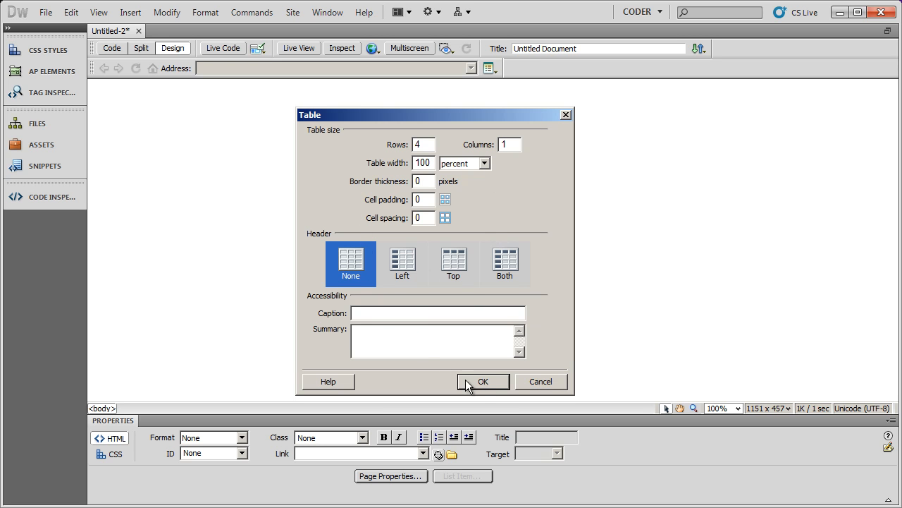
pyautogui.click(482, 380)
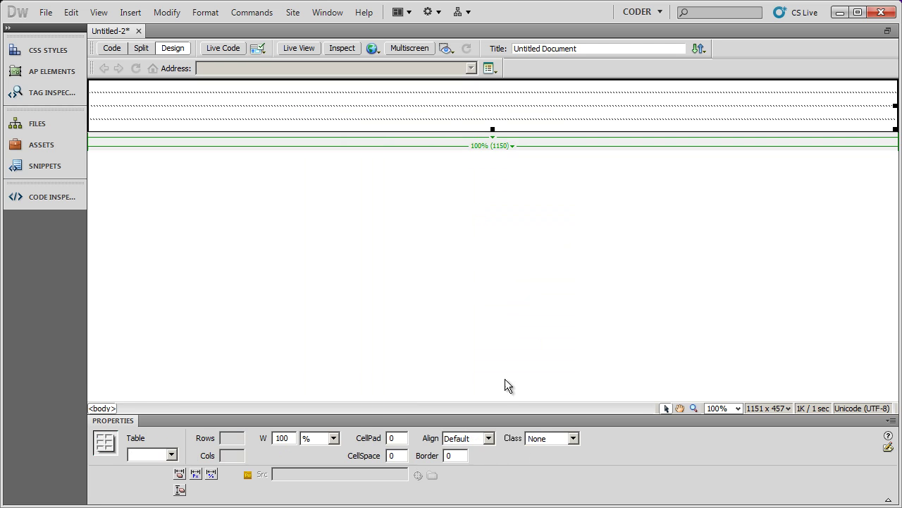
# Colour the rows black, light blue, black and #333333 via the Bg color swatch.
pyautogui.click(109, 87)
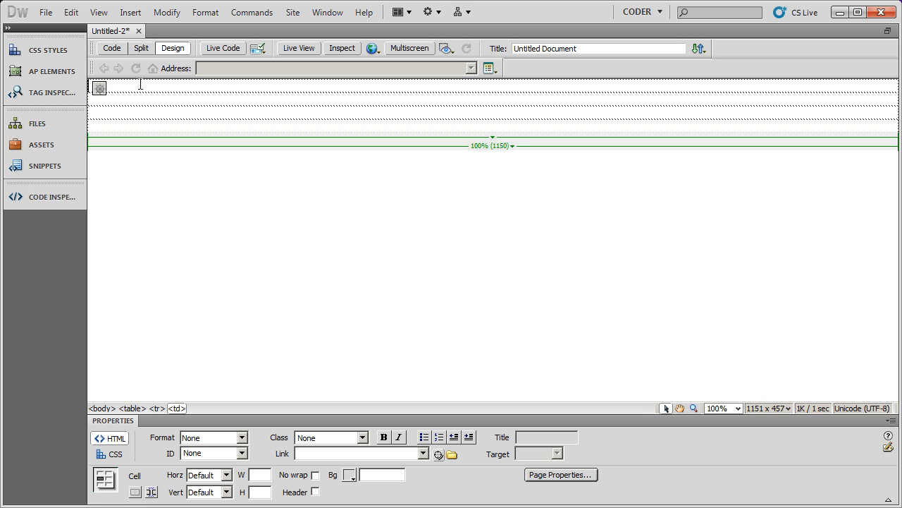
pyautogui.moveTo(510, 109)
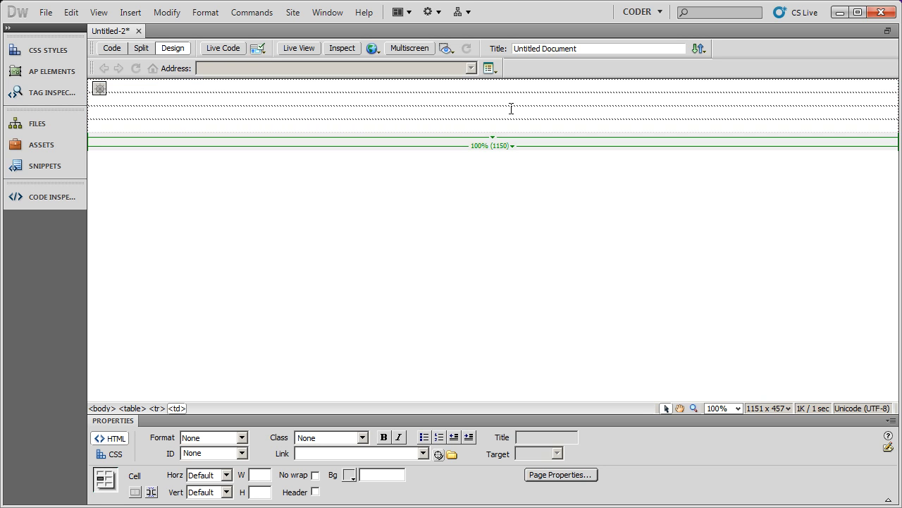
pyautogui.moveTo(435, 90)
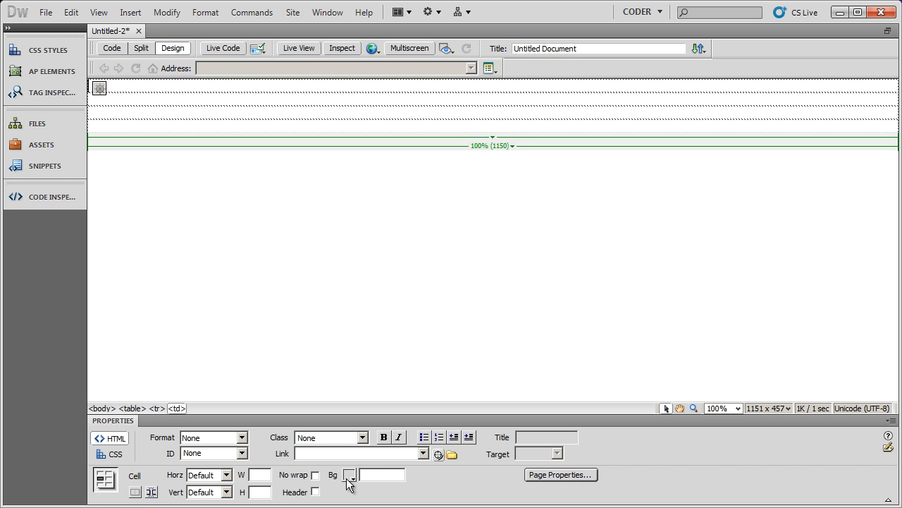
pyautogui.click(350, 474)
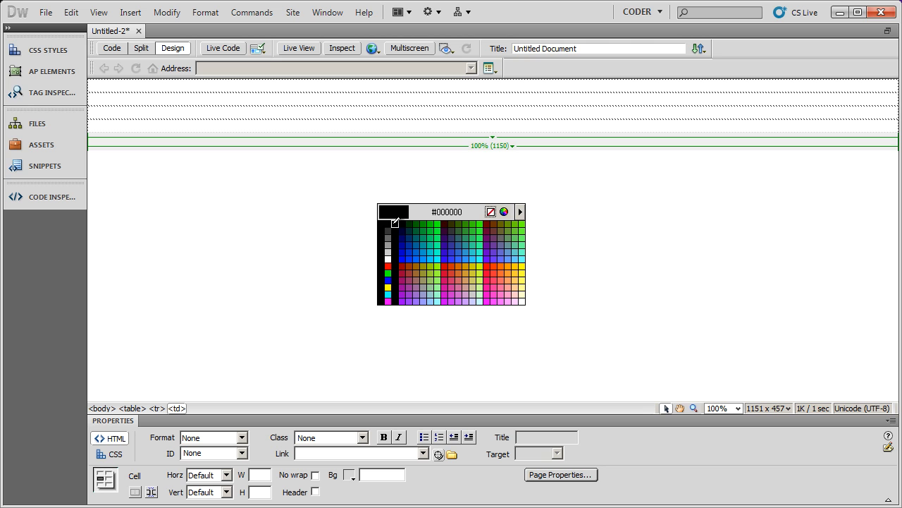
pyautogui.click(395, 223)
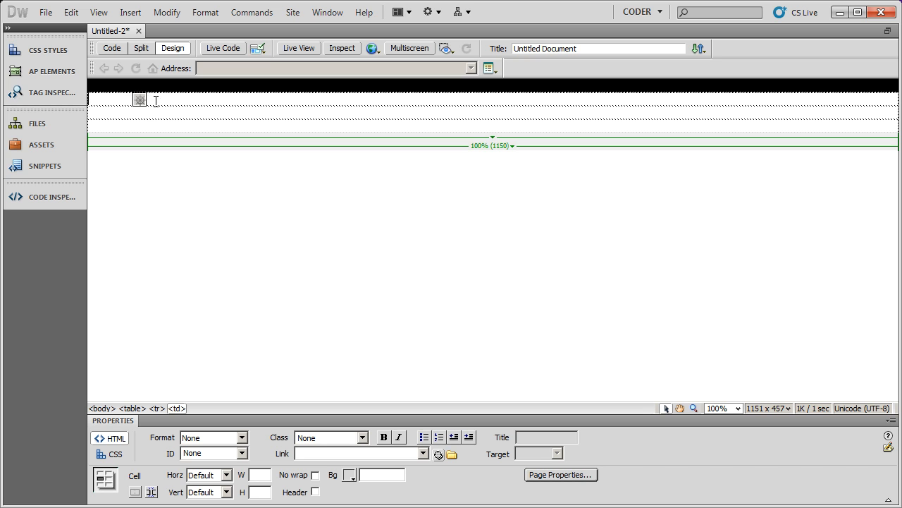
pyautogui.moveTo(246, 203)
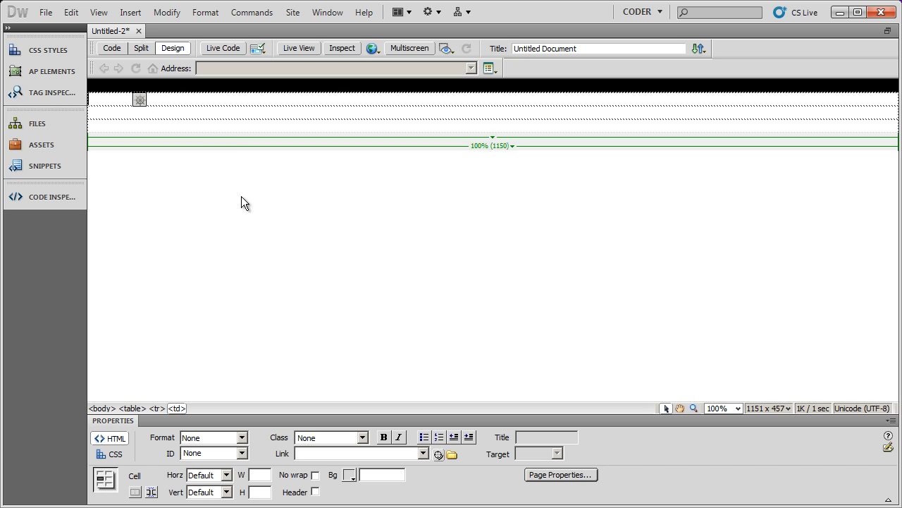
pyautogui.moveTo(192, 124)
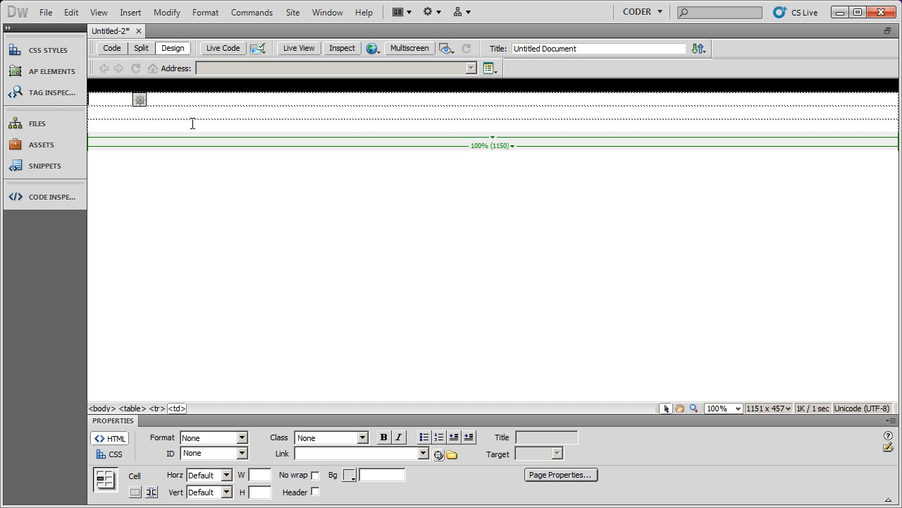
pyautogui.click(348, 473)
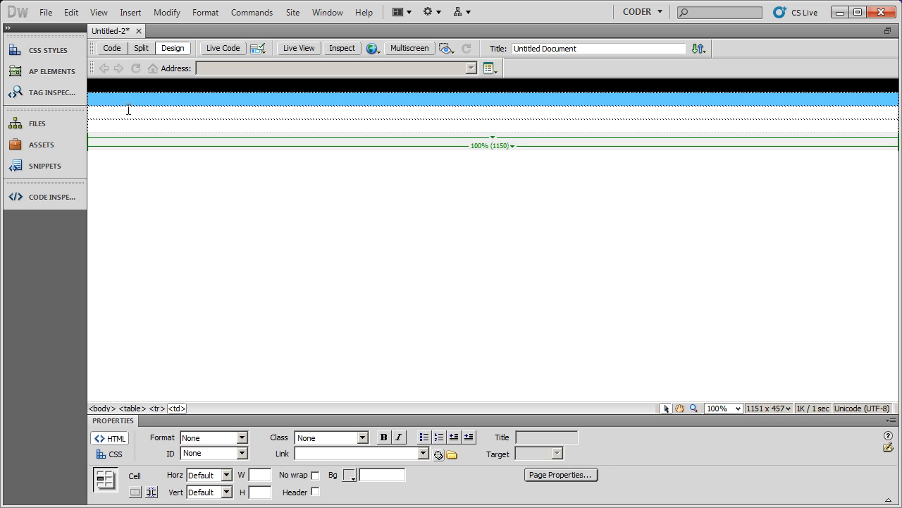
pyautogui.click(348, 473)
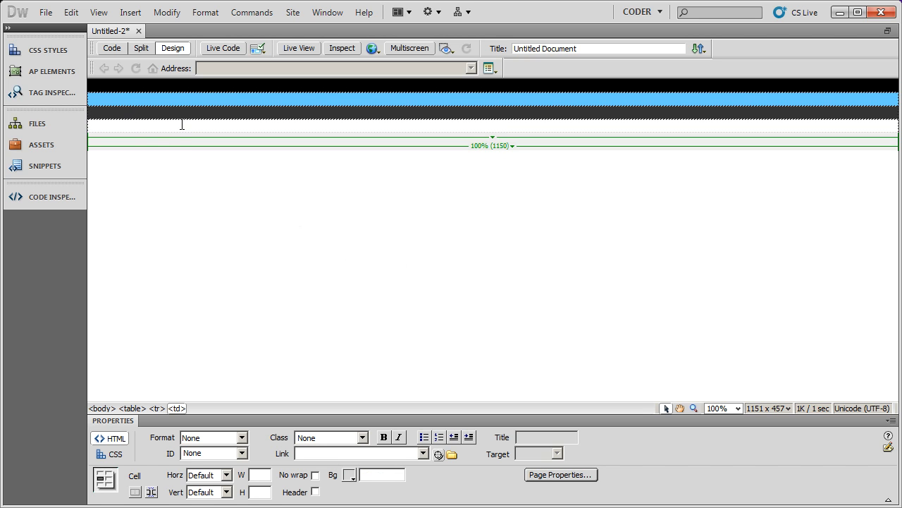
pyautogui.moveTo(335, 251)
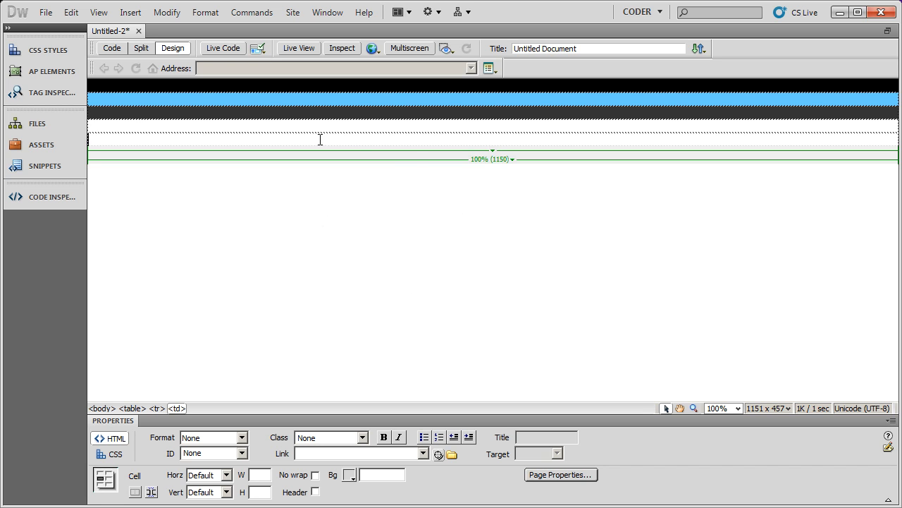
pyautogui.click(346, 474)
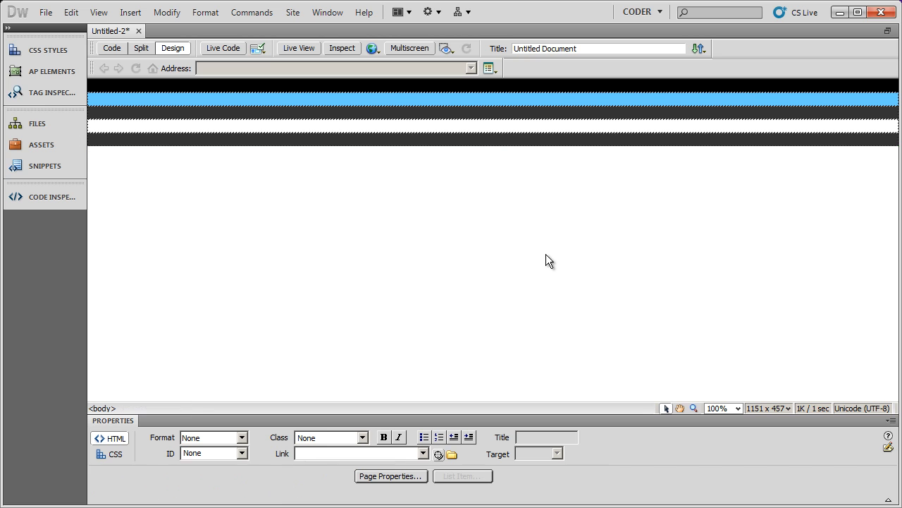
pyautogui.moveTo(471, 350)
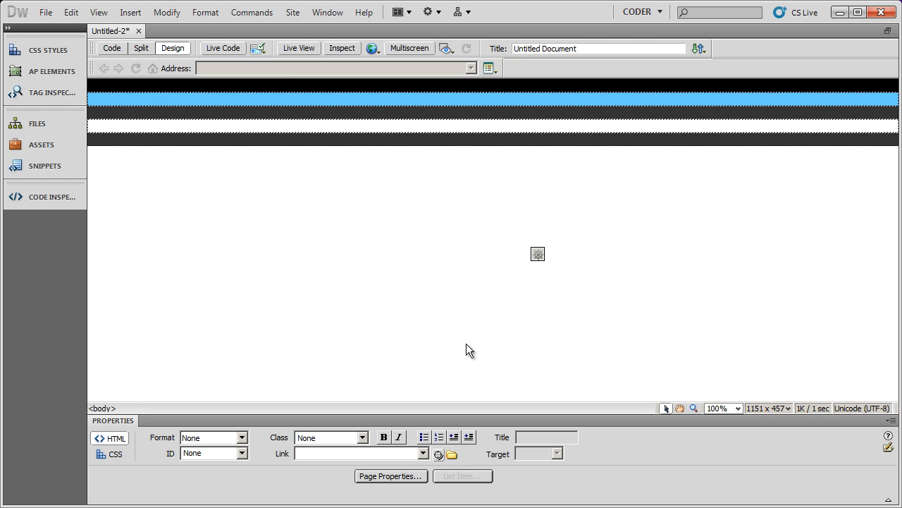
pyautogui.moveTo(389, 173)
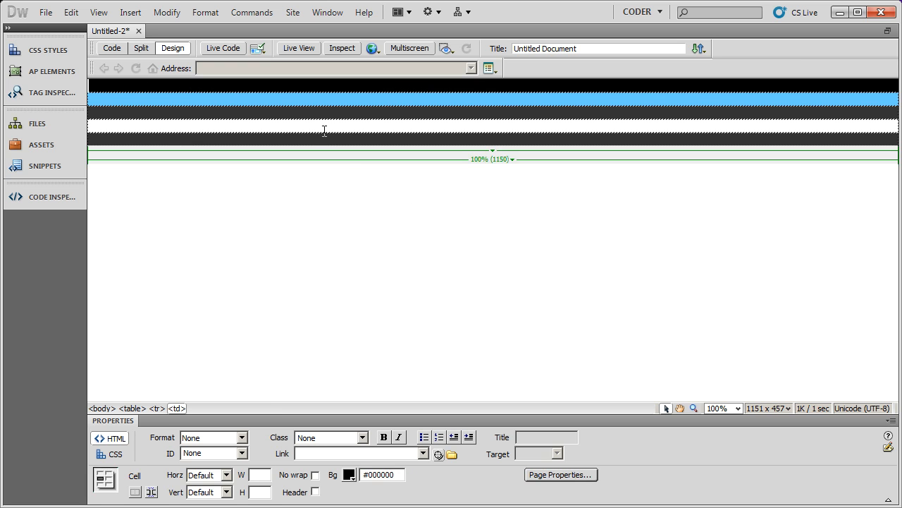
pyautogui.moveTo(206, 87)
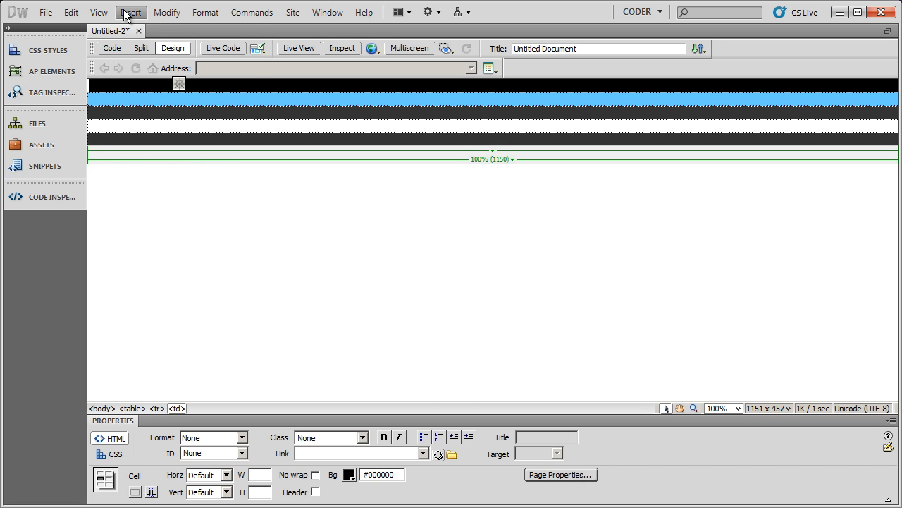
# Insert a 1-row, 1-column table 800 pixels wide with border 0 inside the black row.
pyautogui.click(130, 12)
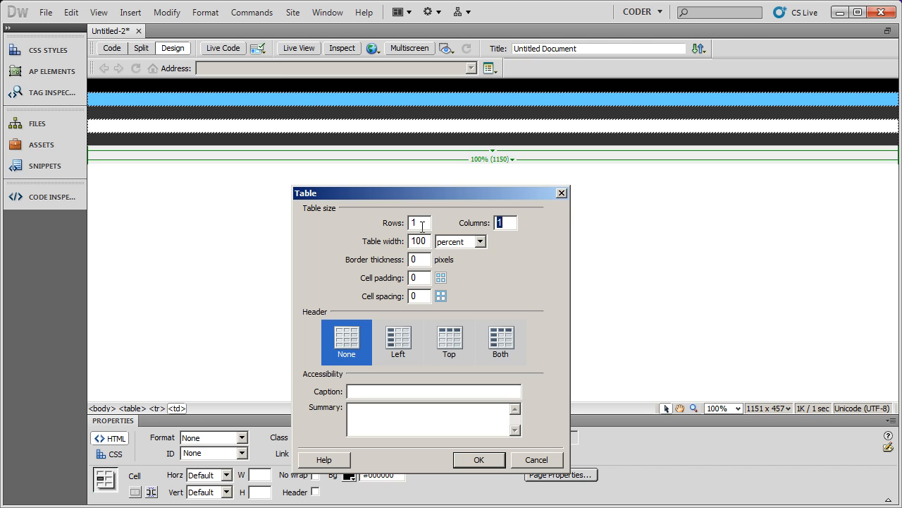
pyautogui.tripleClick(417, 239)
pyautogui.write('800')
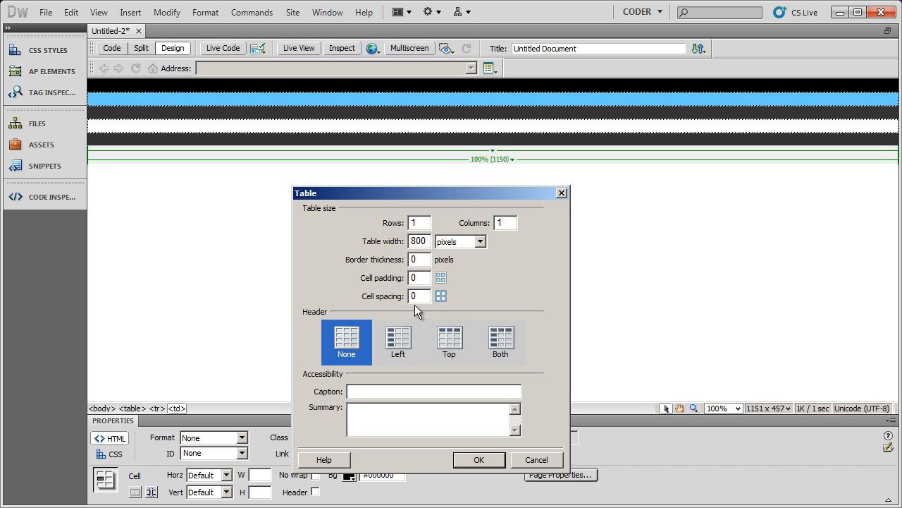
pyautogui.click(420, 259)
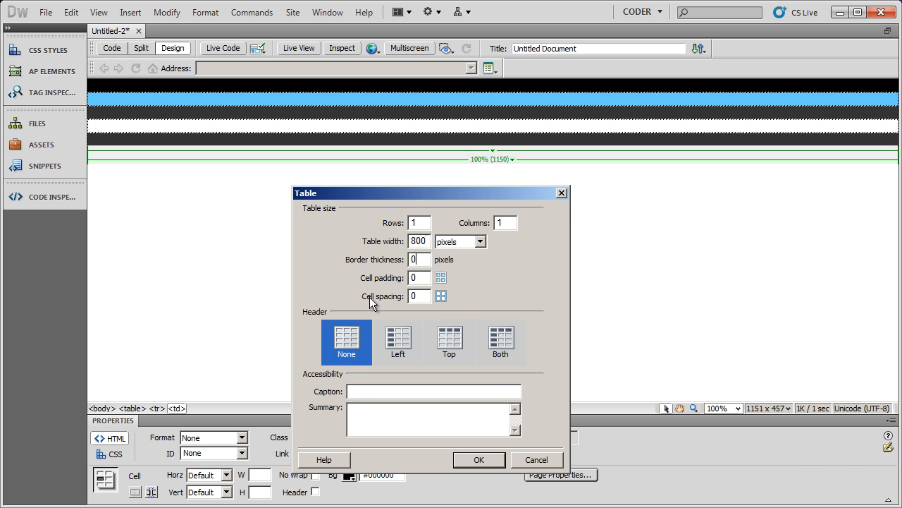
pyautogui.moveTo(490, 465)
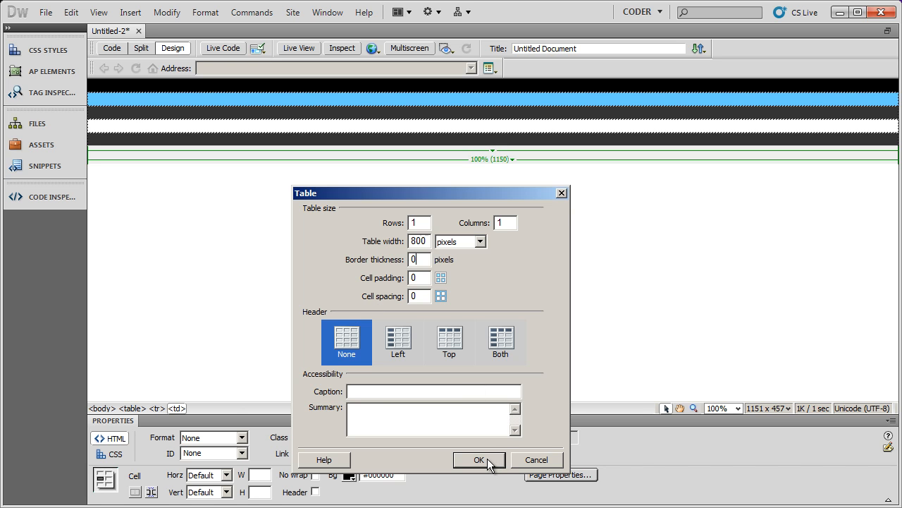
pyautogui.click(480, 459)
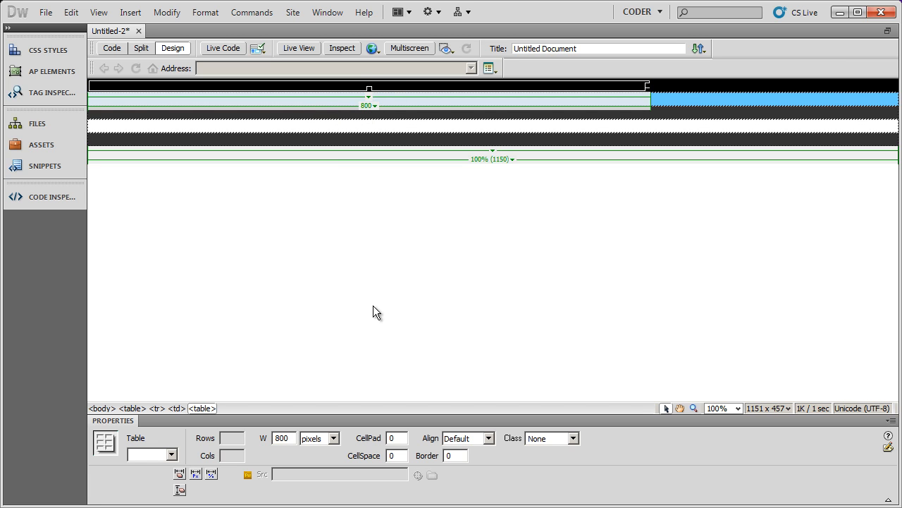
pyautogui.moveTo(425, 465)
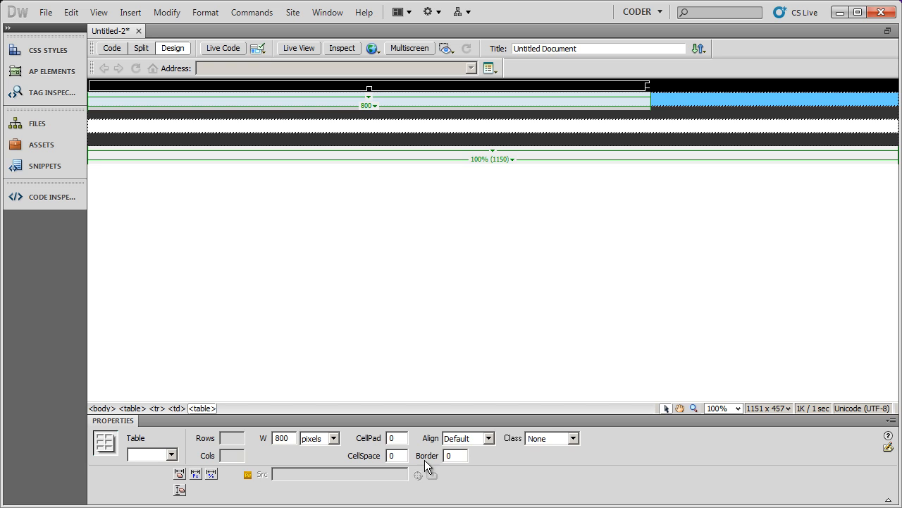
# Align the 800-pixel table to Center, then cut it from the top row.
pyautogui.click(488, 437)
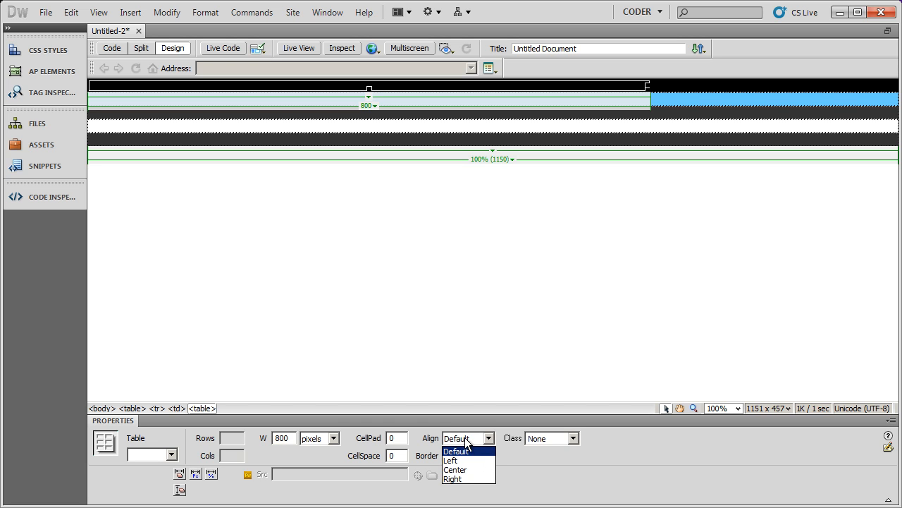
pyautogui.click(454, 470)
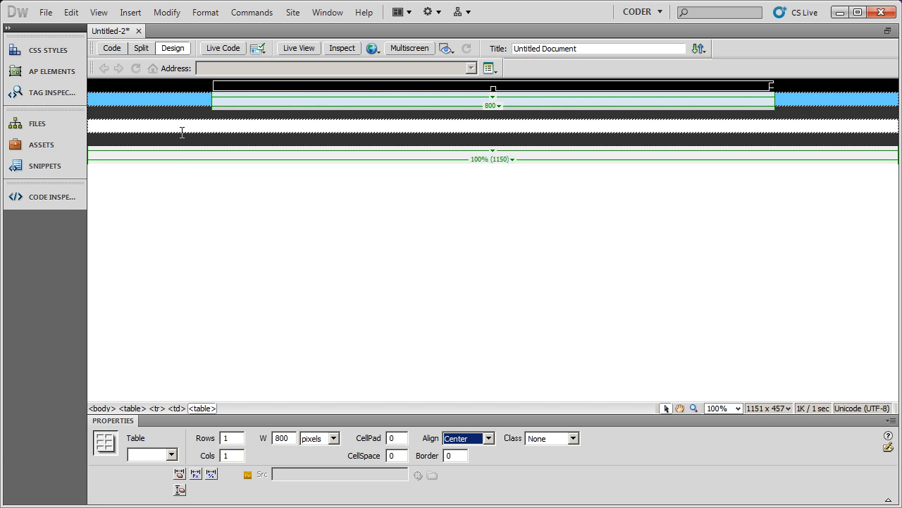
pyautogui.moveTo(274, 90)
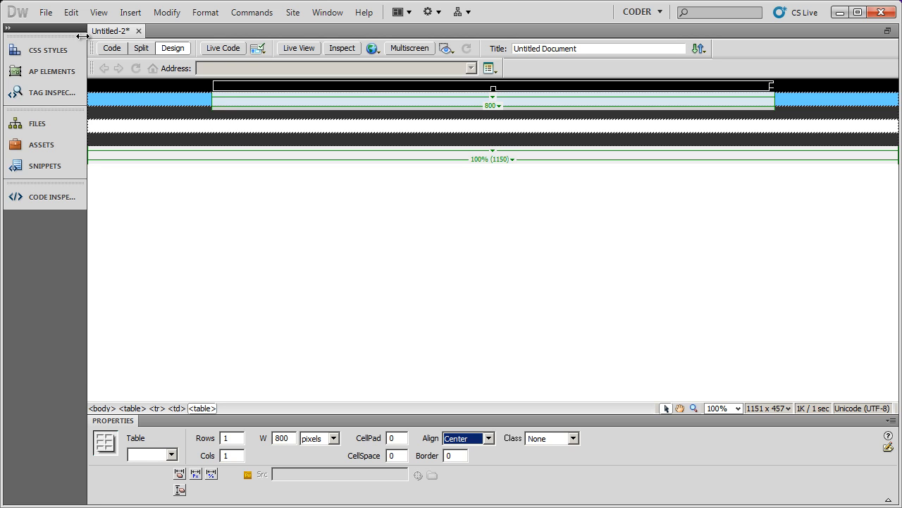
pyautogui.click(71, 11)
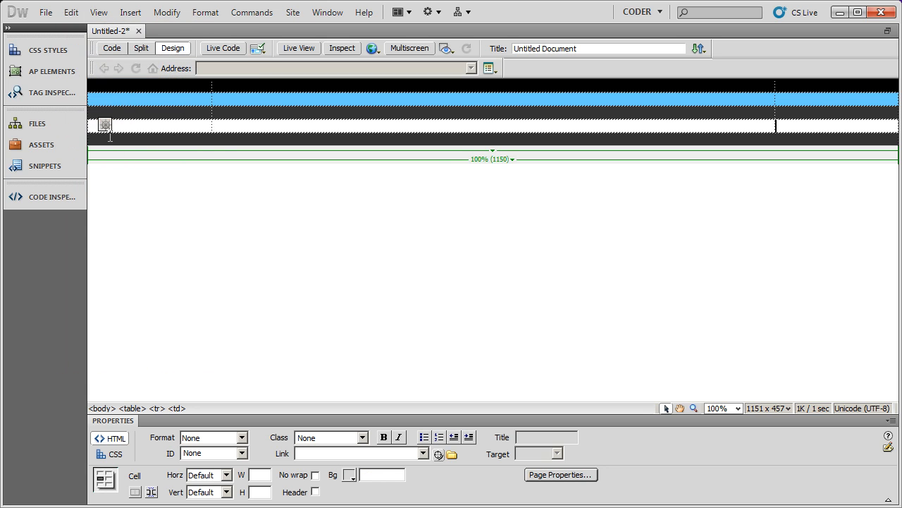
# Paste the 800-pixel table into the light blue row and place the cursor inside it.
pyautogui.click(71, 11)
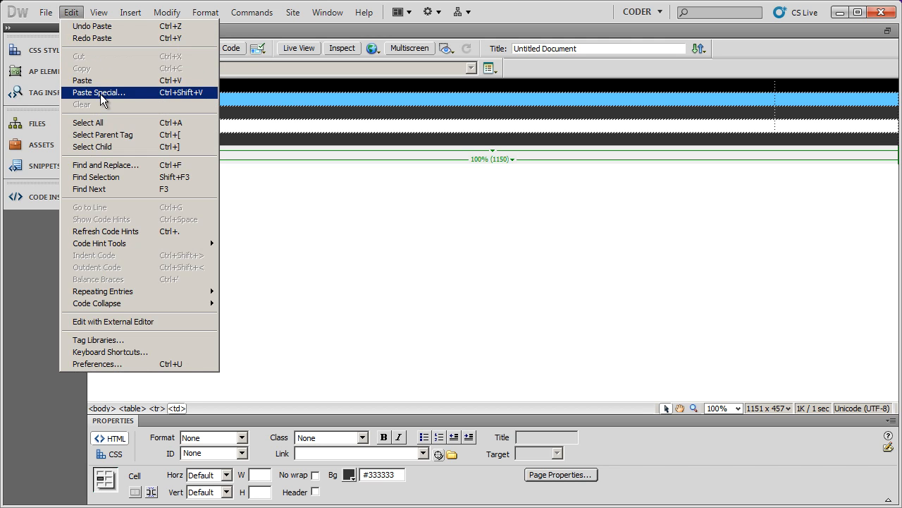
pyautogui.click(82, 104)
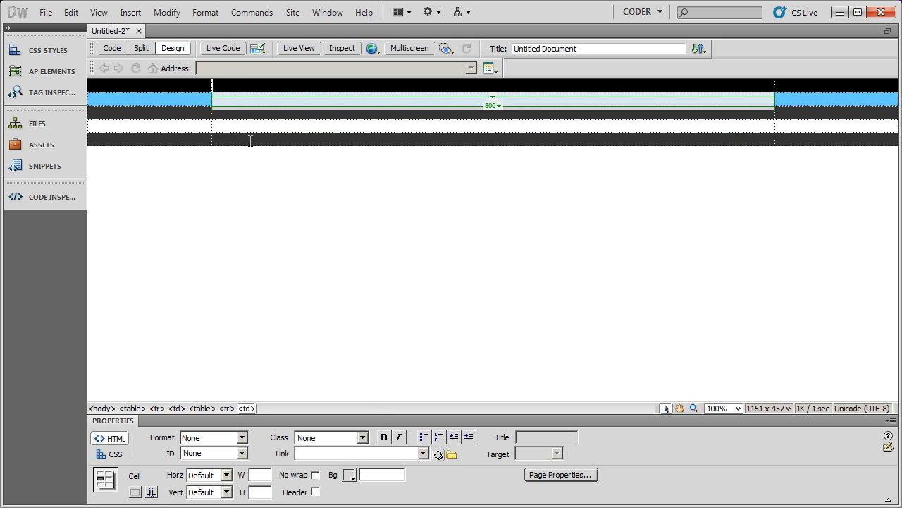
pyautogui.click(351, 114)
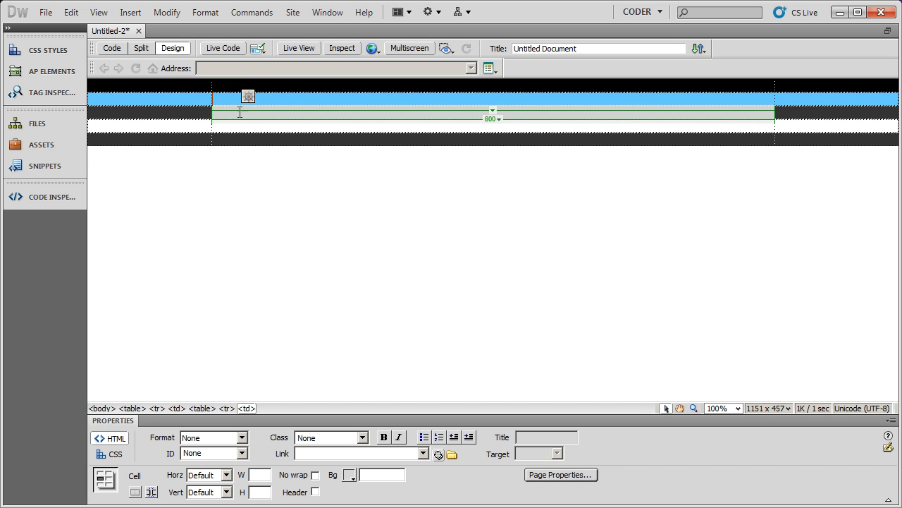
pyautogui.moveTo(444, 284)
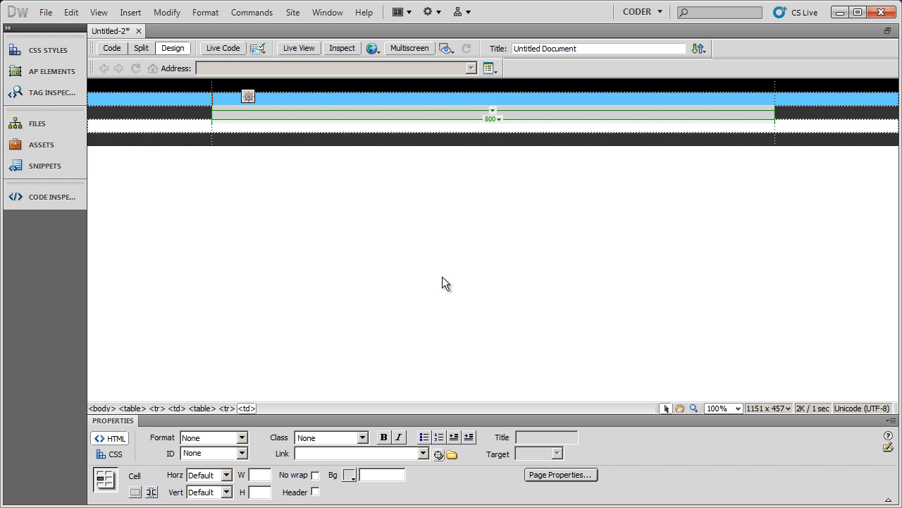
pyautogui.moveTo(557, 163)
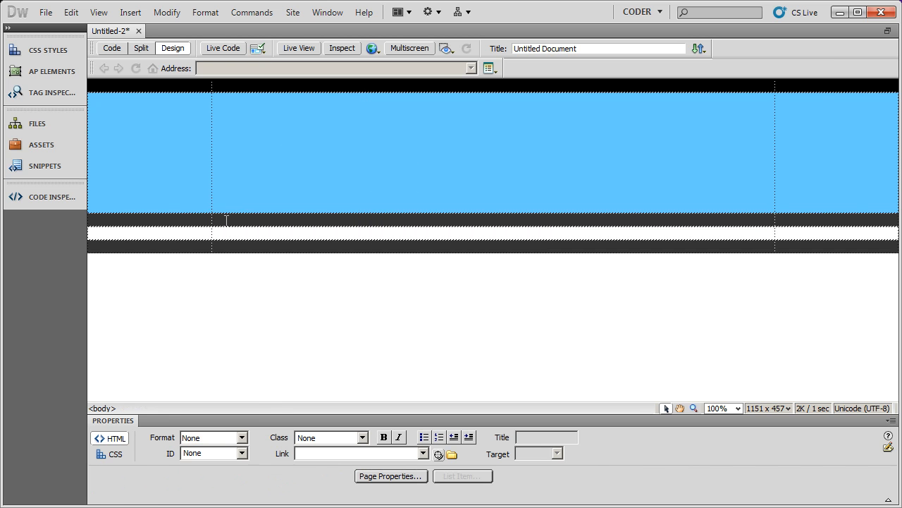
# Add blank paragraphs in the blue banner cell to make the row taller.
pyautogui.click(331, 233)
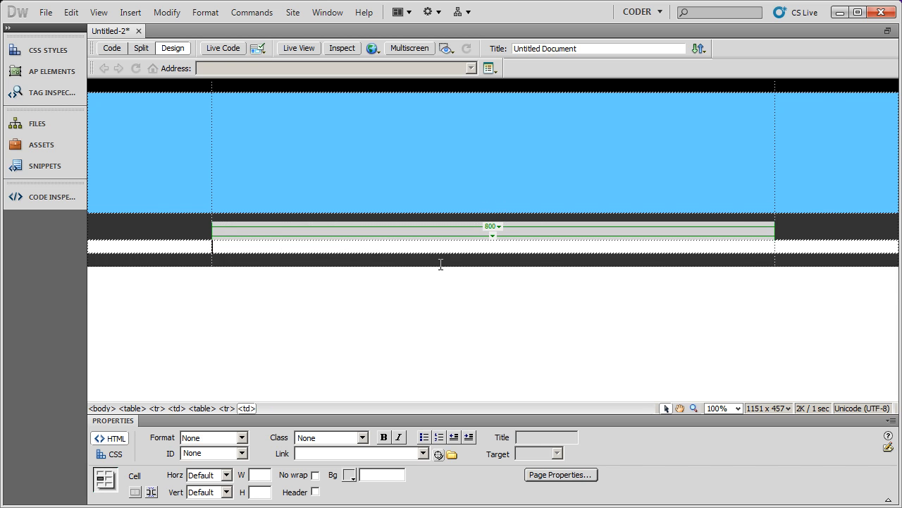
pyautogui.scroll(3)
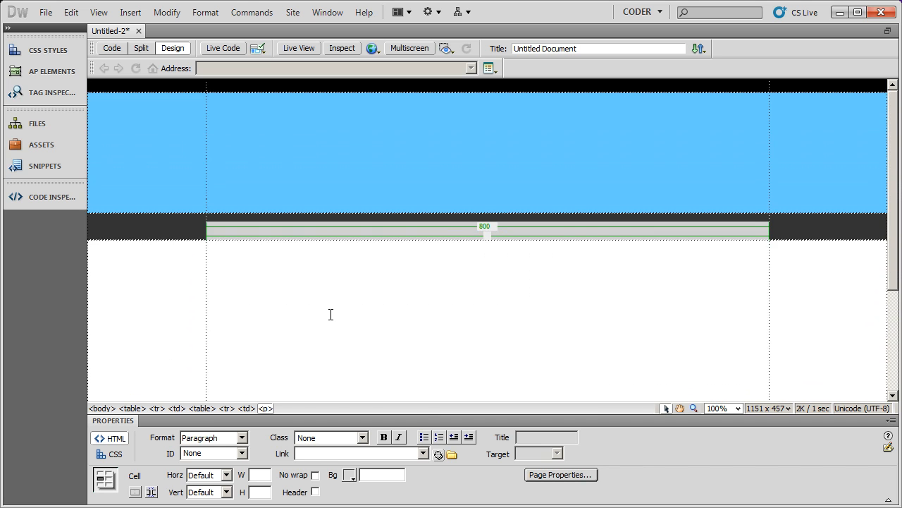
pyautogui.moveTo(156, 282)
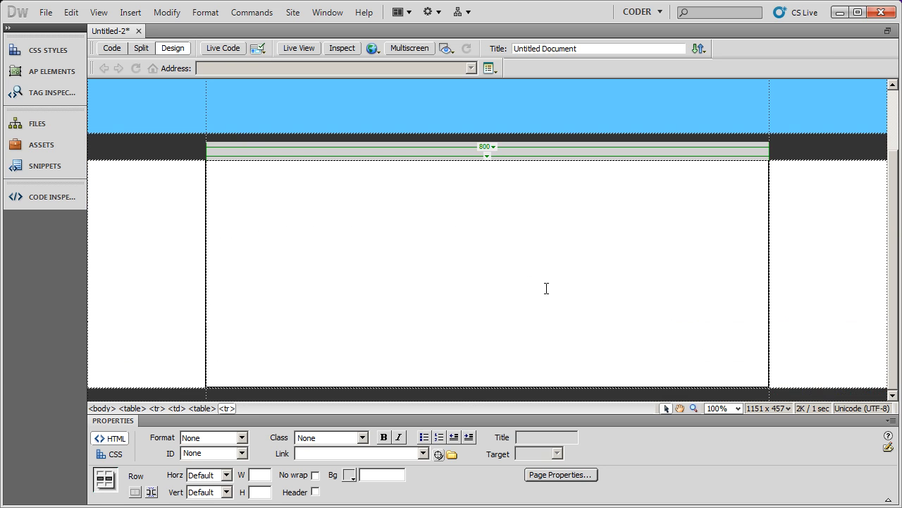
pyautogui.moveTo(162, 265)
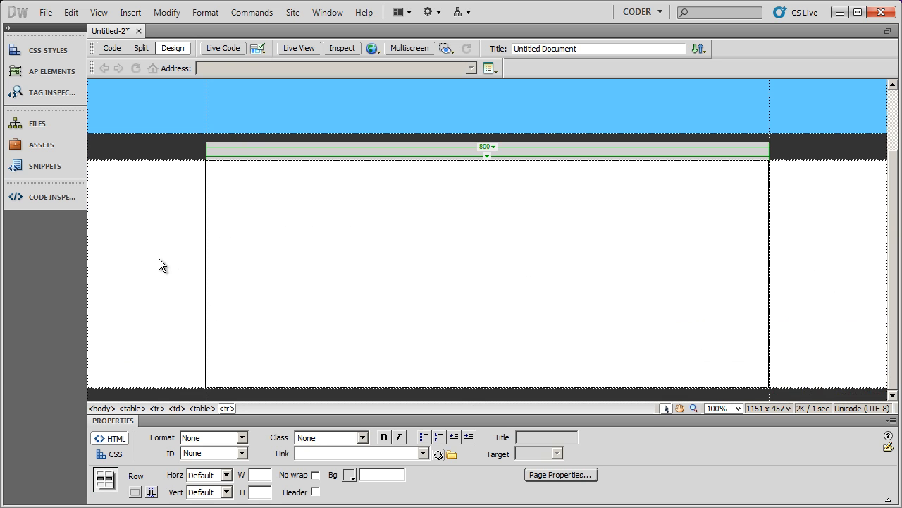
pyautogui.moveTo(148, 316)
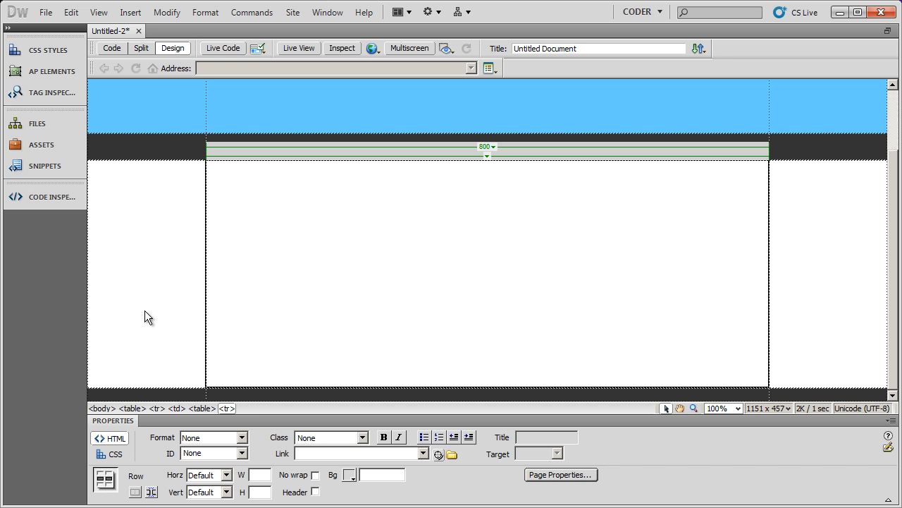
pyautogui.moveTo(191, 237)
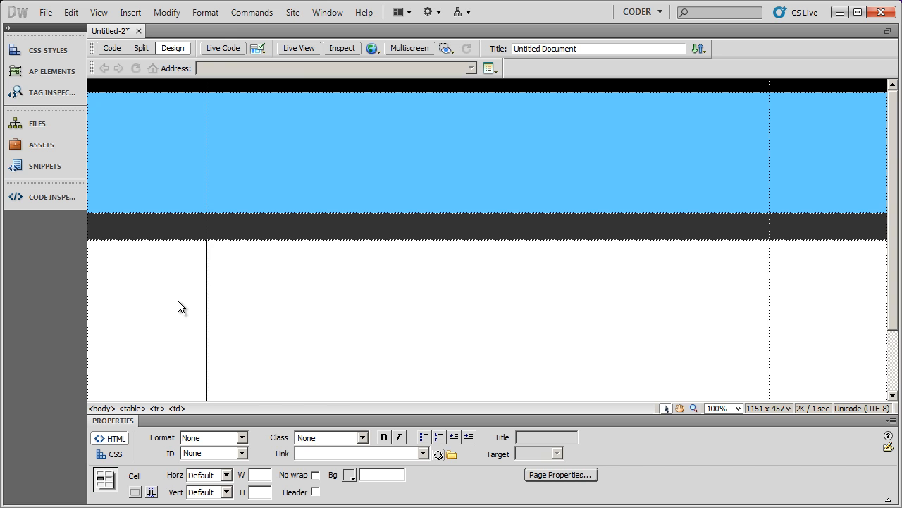
pyautogui.moveTo(291, 55)
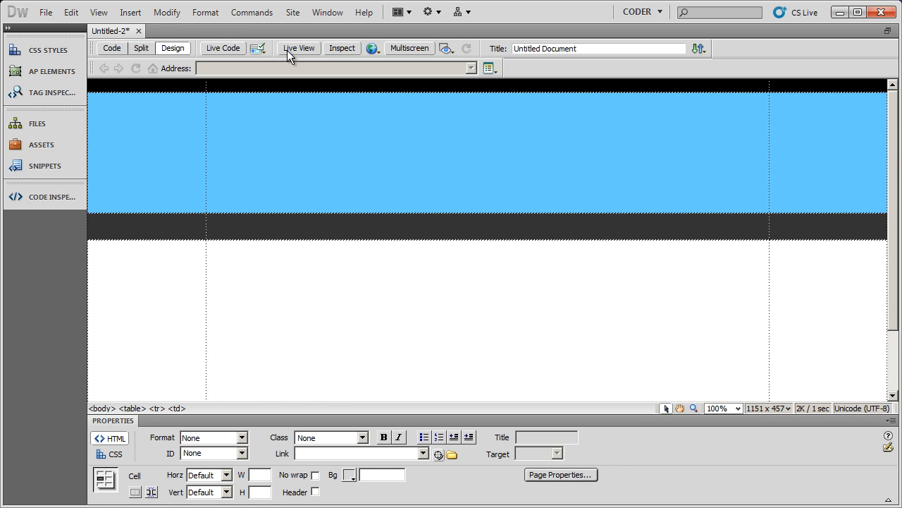
pyautogui.click(299, 48)
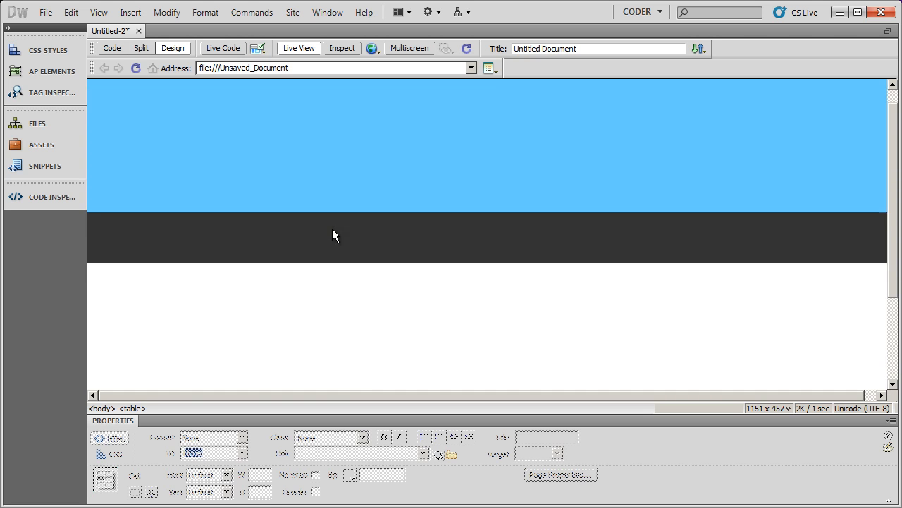
pyautogui.click(111, 48)
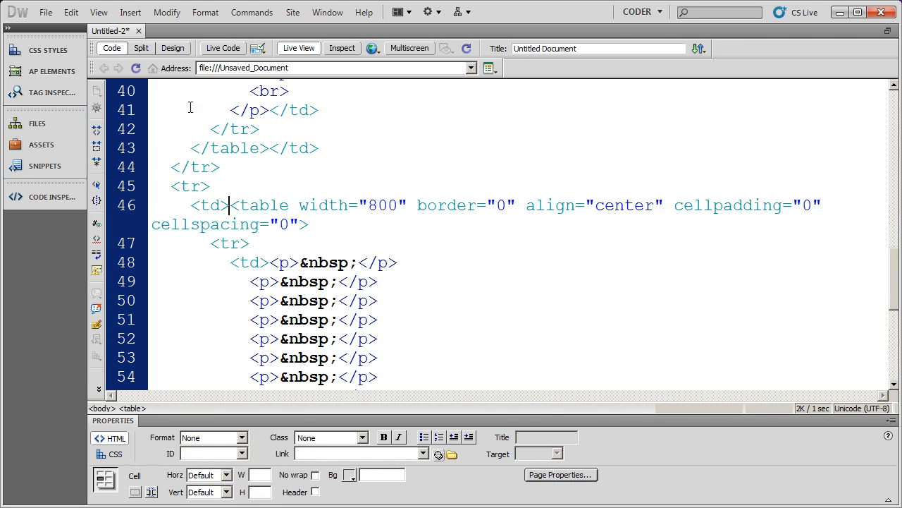
pyautogui.click(172, 47)
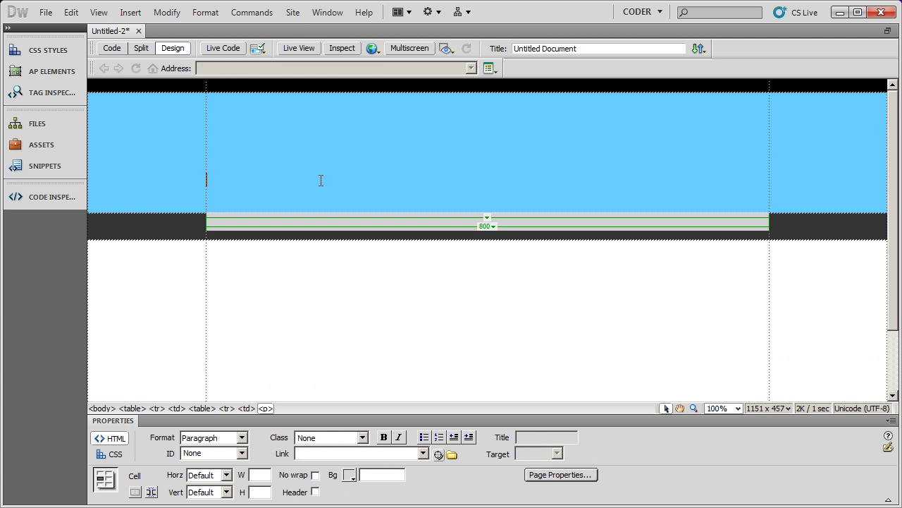
# Enter the heading 'Company Home Page' in the blue banner cell.
pyautogui.write('Home Page')
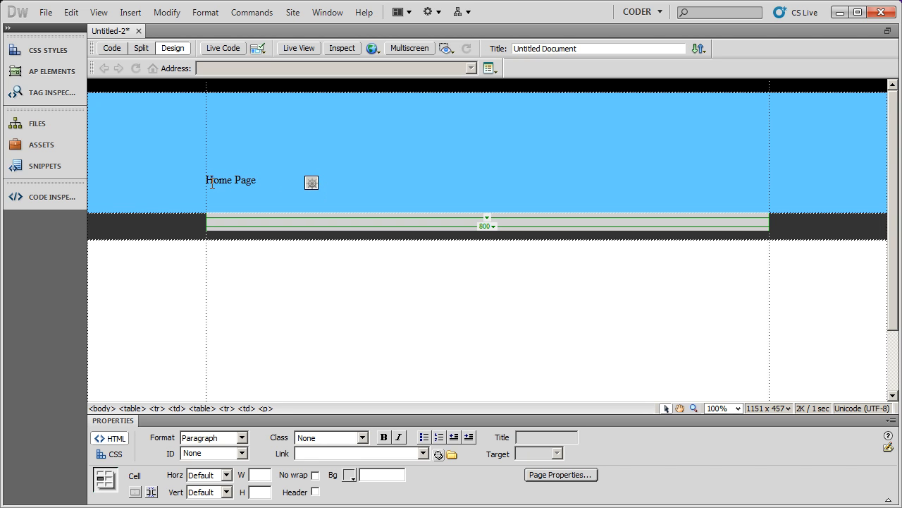
pyautogui.write('Comp')
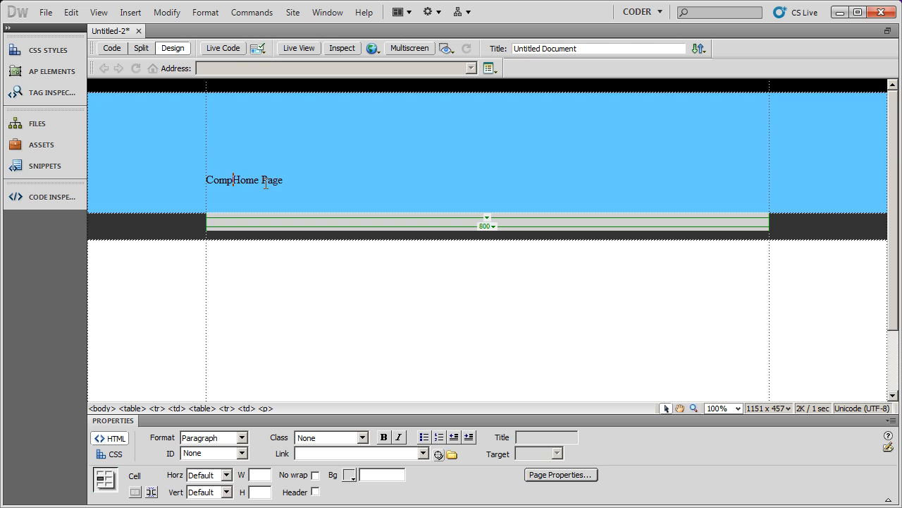
pyautogui.write('any')
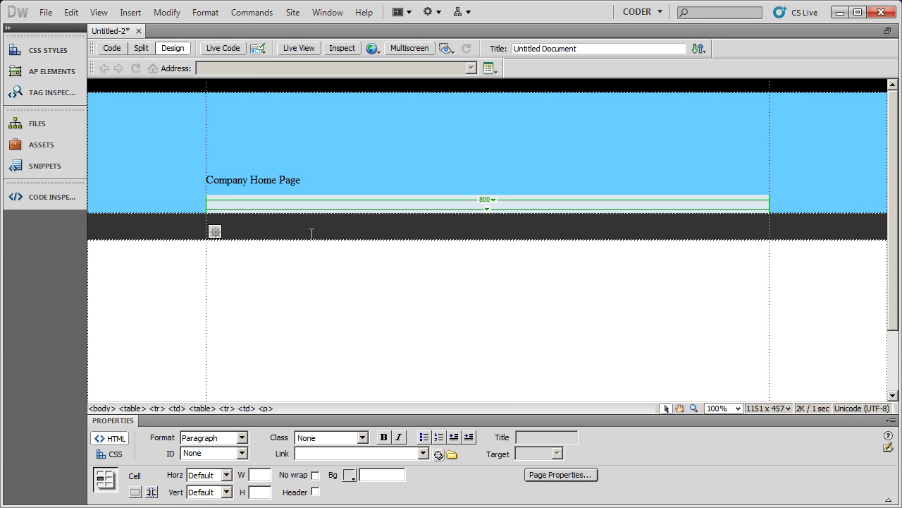
# Enter the word 'Content' in the white content table cell.
pyautogui.click(214, 231)
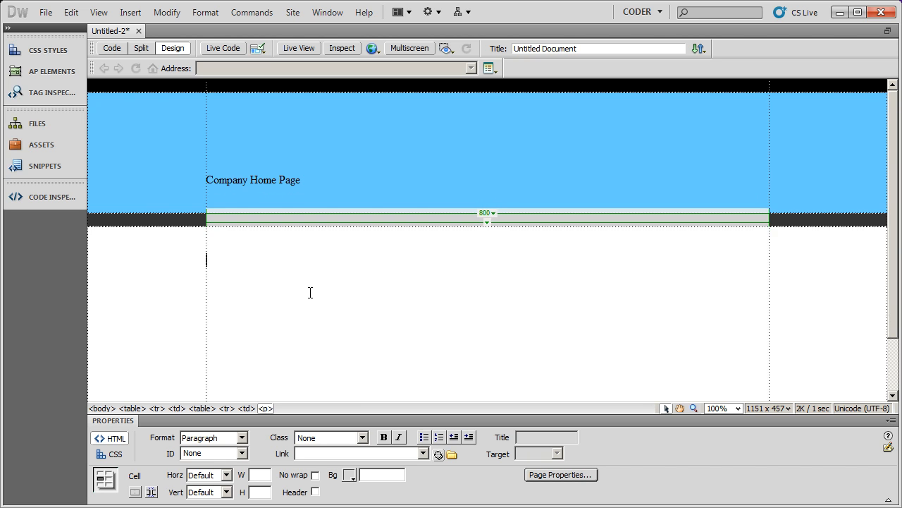
pyautogui.write('Co')
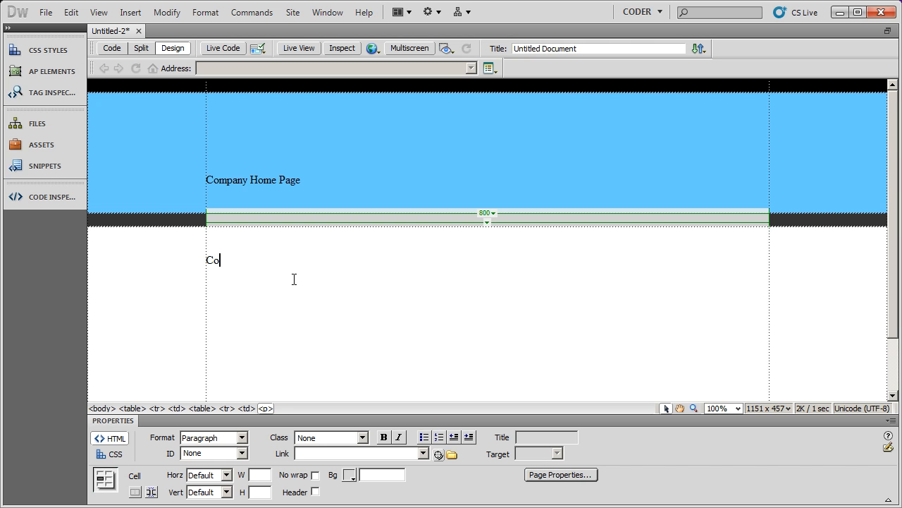
pyautogui.write('ntent')
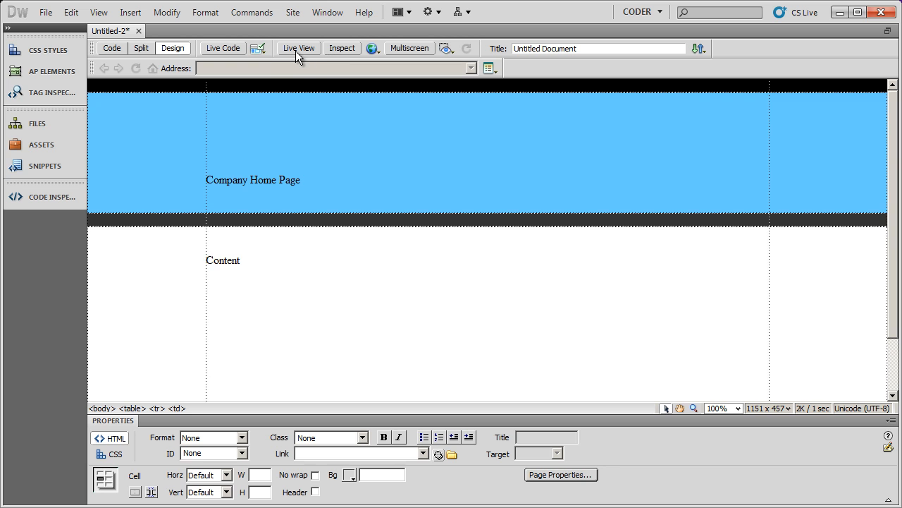
# Switch to Live View and scroll through the rendered page preview.
pyautogui.click(299, 48)
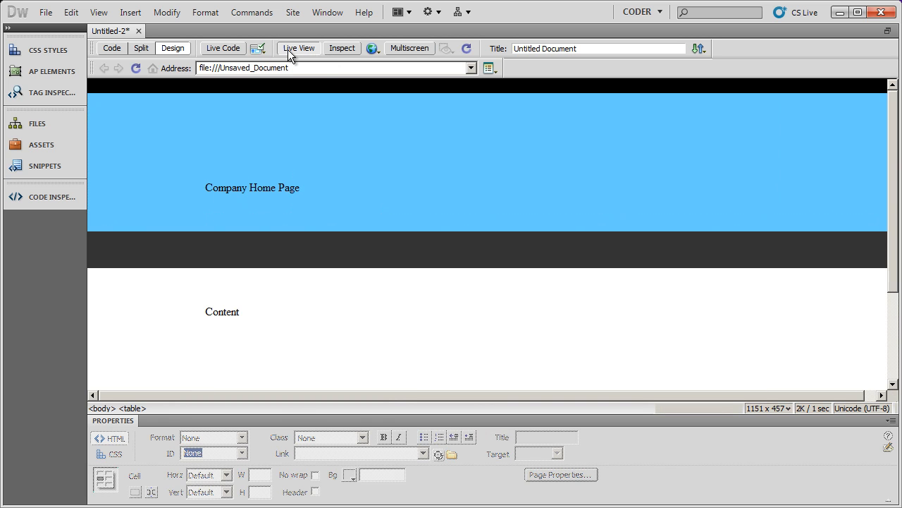
pyautogui.moveTo(234, 256)
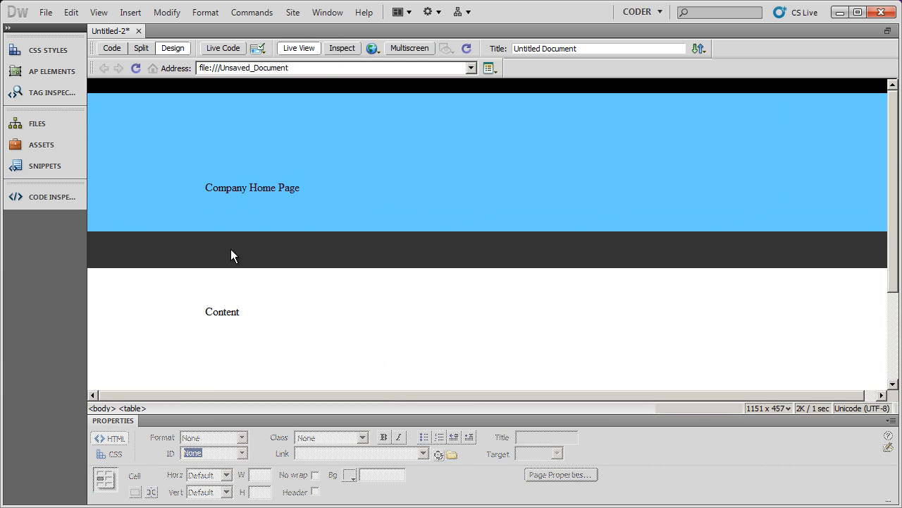
pyautogui.scroll(-3)
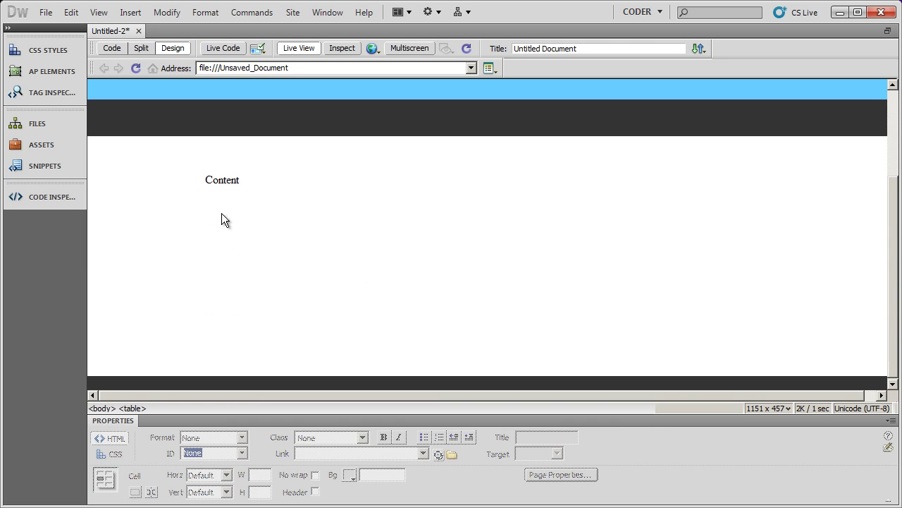
pyautogui.moveTo(195, 178)
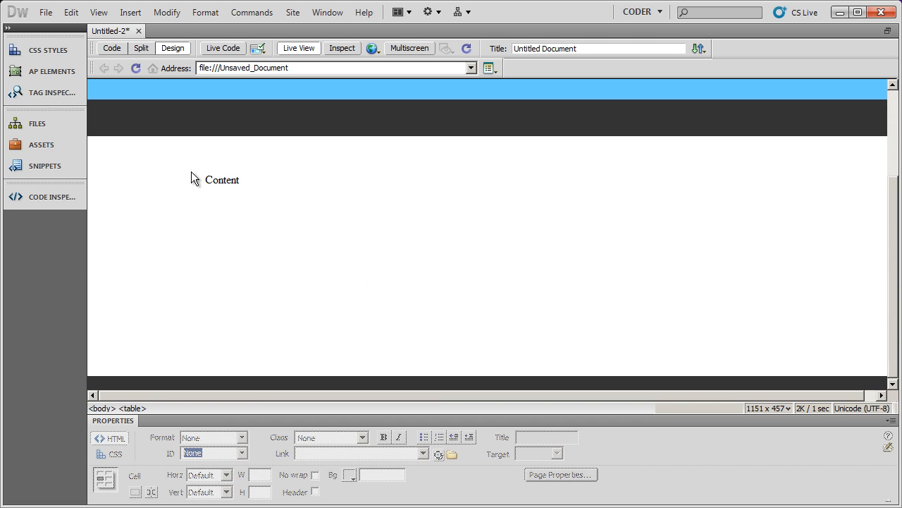
pyautogui.moveTo(220, 249)
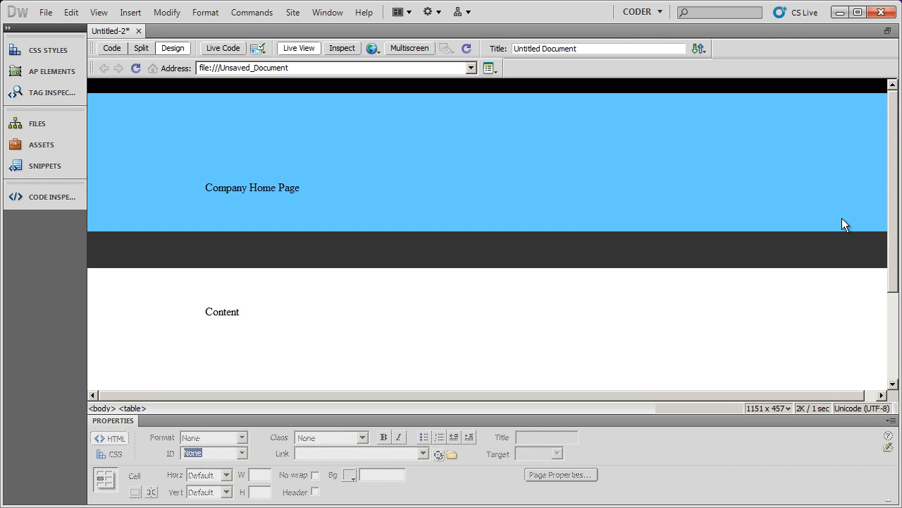
pyautogui.moveTo(298, 48)
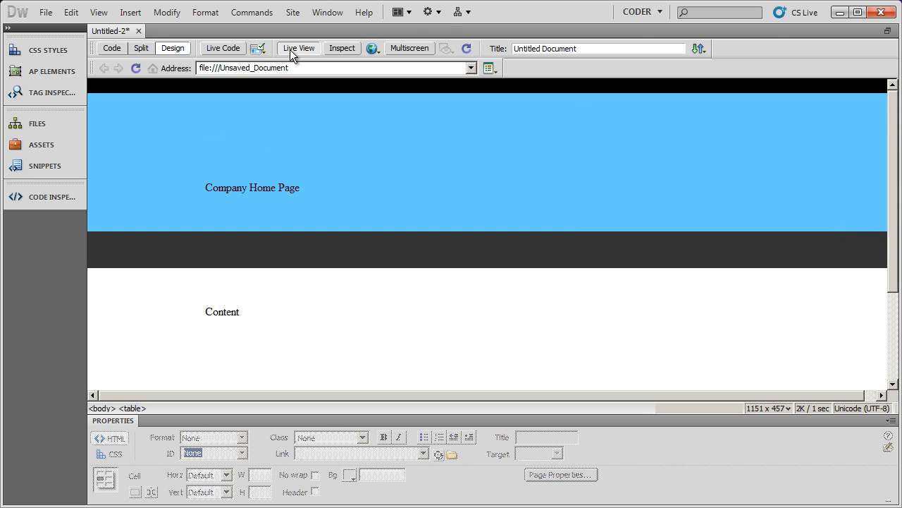
# Leave Live View, select the whole 800-px content table and cut it via Edit > Cut.
pyautogui.click(299, 48)
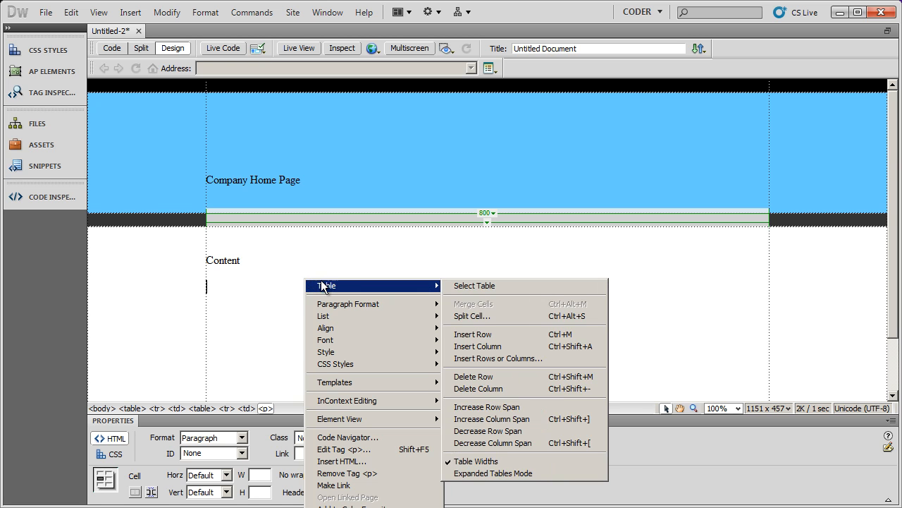
pyautogui.moveTo(474, 285)
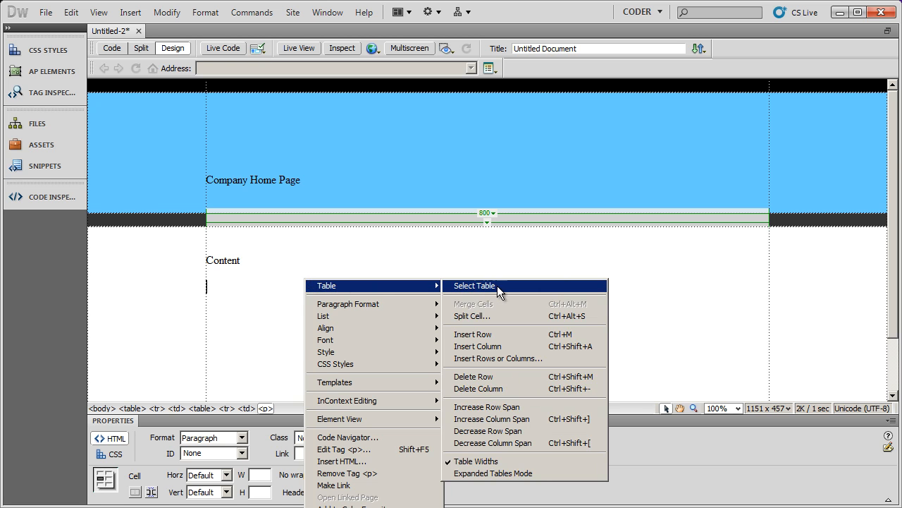
pyautogui.click(474, 284)
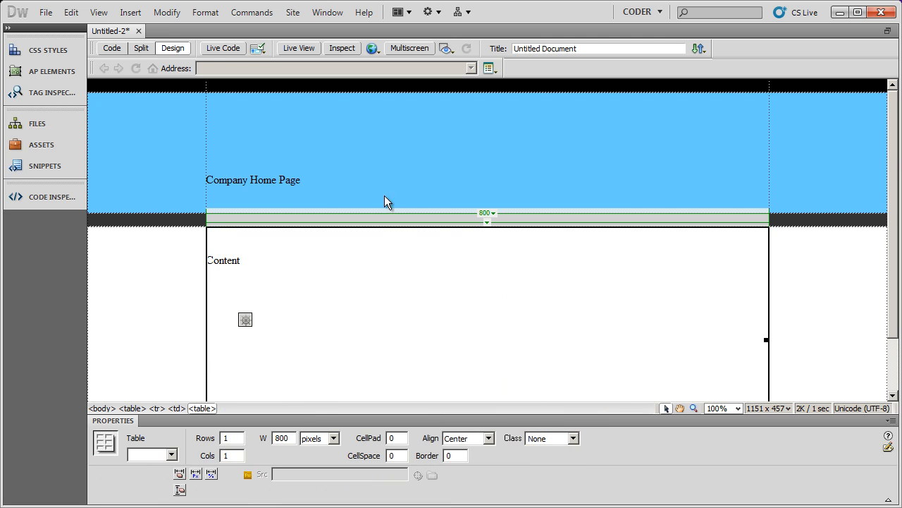
pyautogui.click(70, 11)
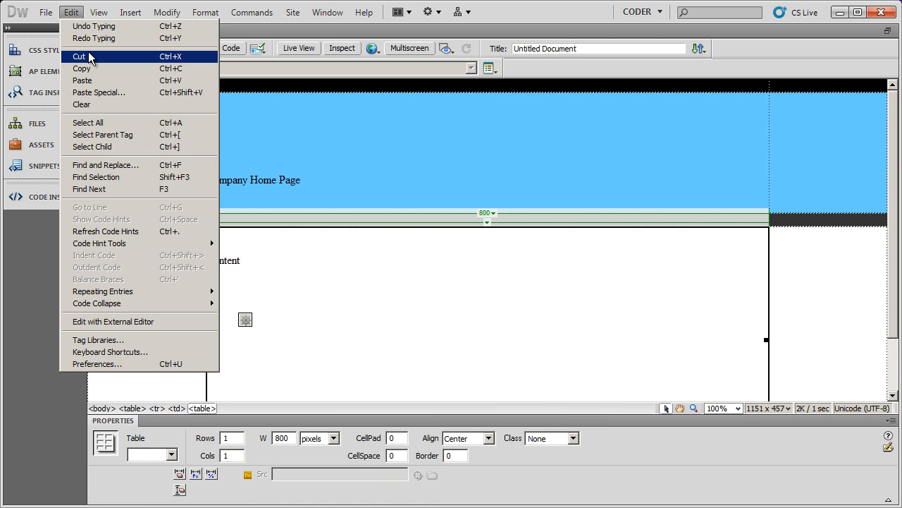
pyautogui.click(79, 56)
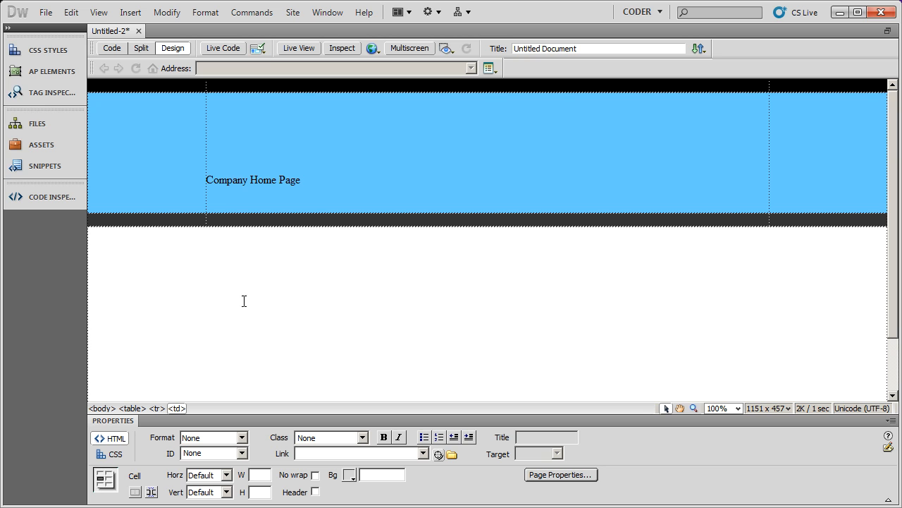
pyautogui.moveTo(394, 280)
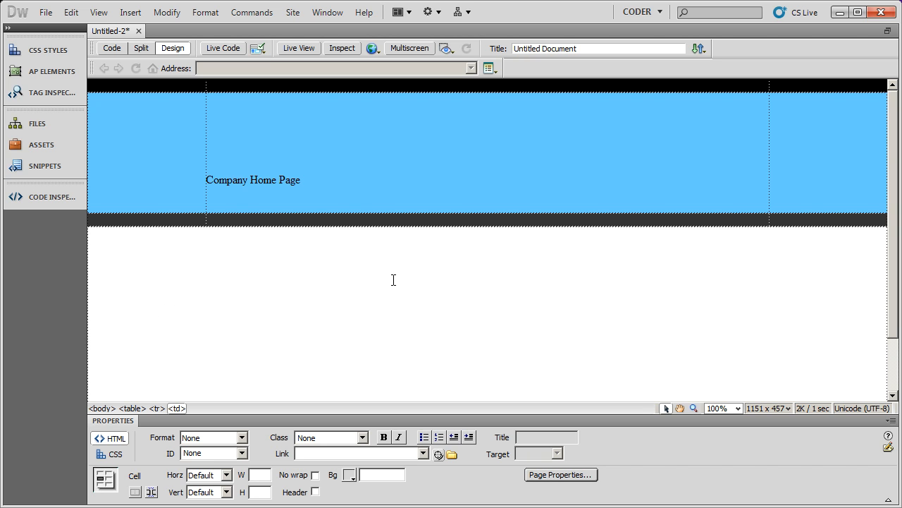
pyautogui.moveTo(384, 500)
pyautogui.write('#')
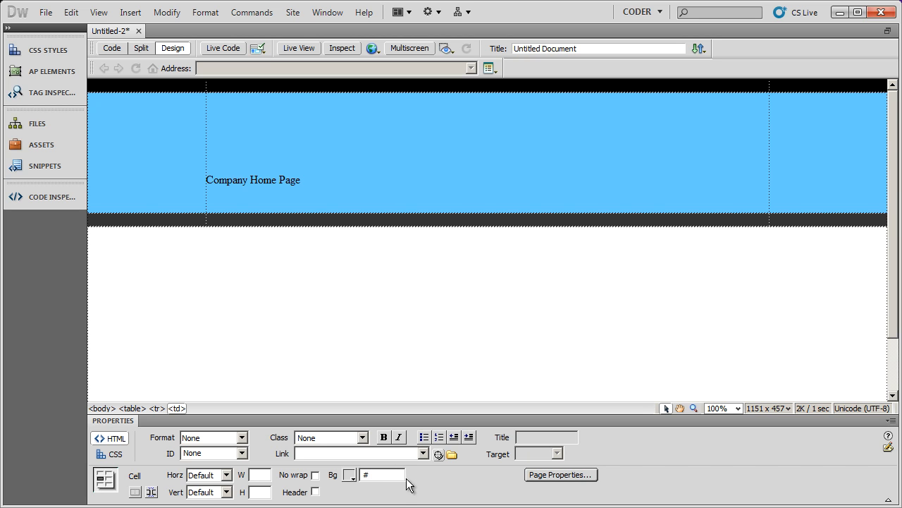
# Set the row colour to #efefef and paste the content table into the gray row via Edit > Paste.
pyautogui.write('efefef')
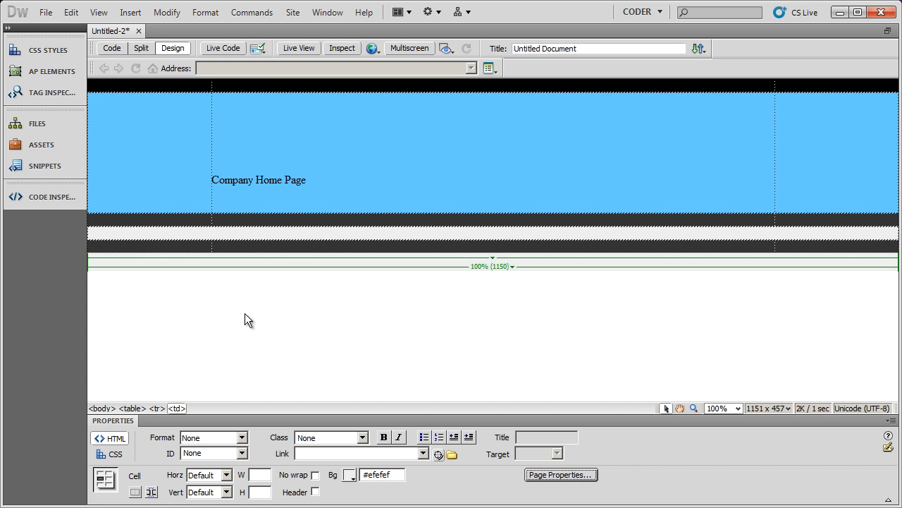
pyautogui.click(210, 354)
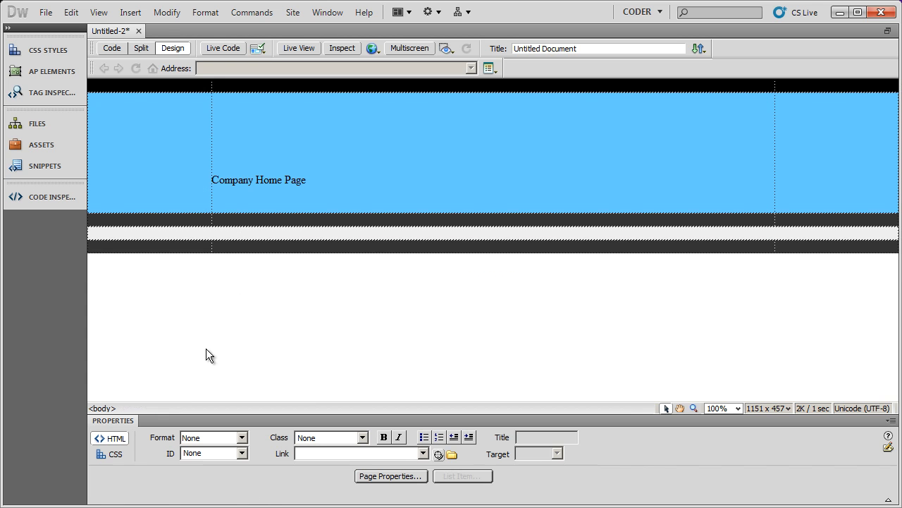
pyautogui.click(198, 233)
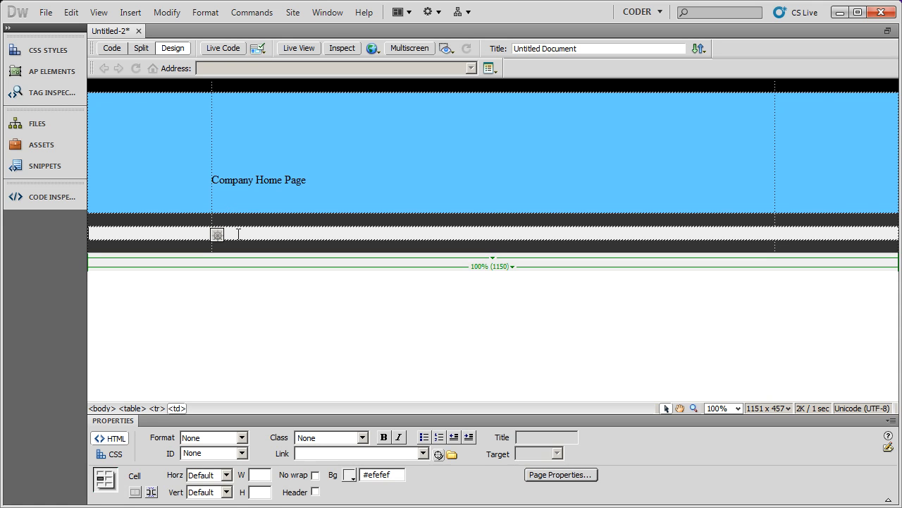
pyautogui.click(70, 12)
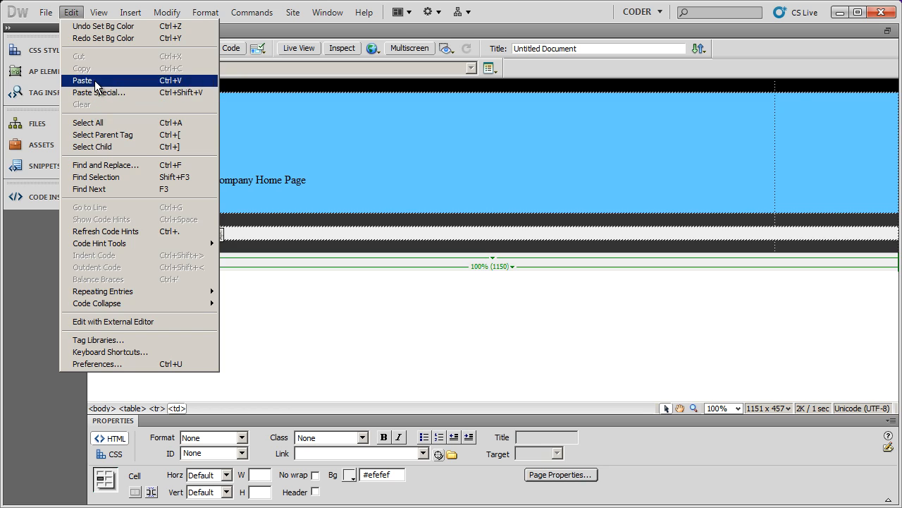
pyautogui.click(82, 81)
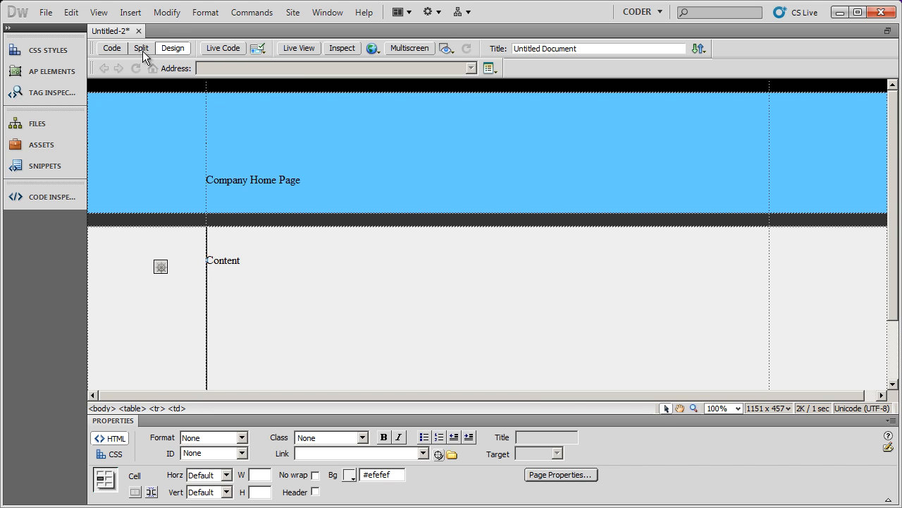
# In Split view replace the td bgcolor value efefef with eee, then return to Design view.
pyautogui.click(141, 48)
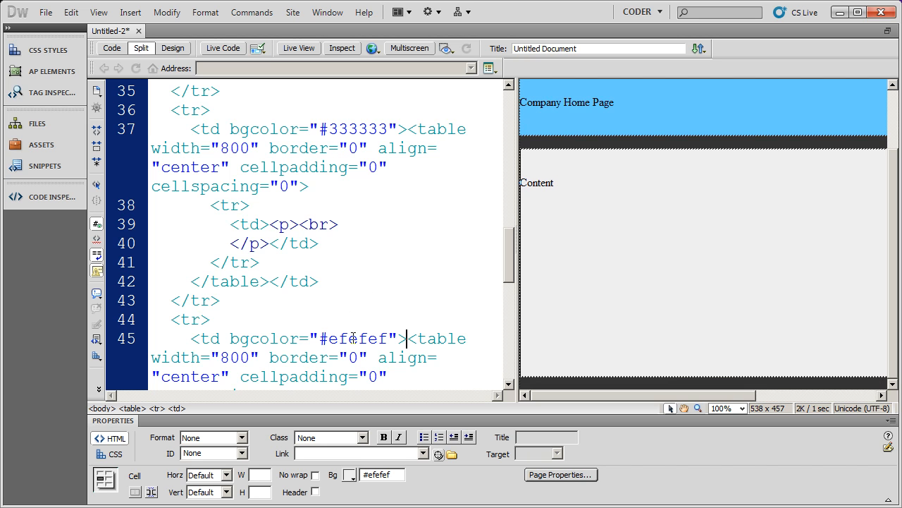
pyautogui.doubleClick(358, 339)
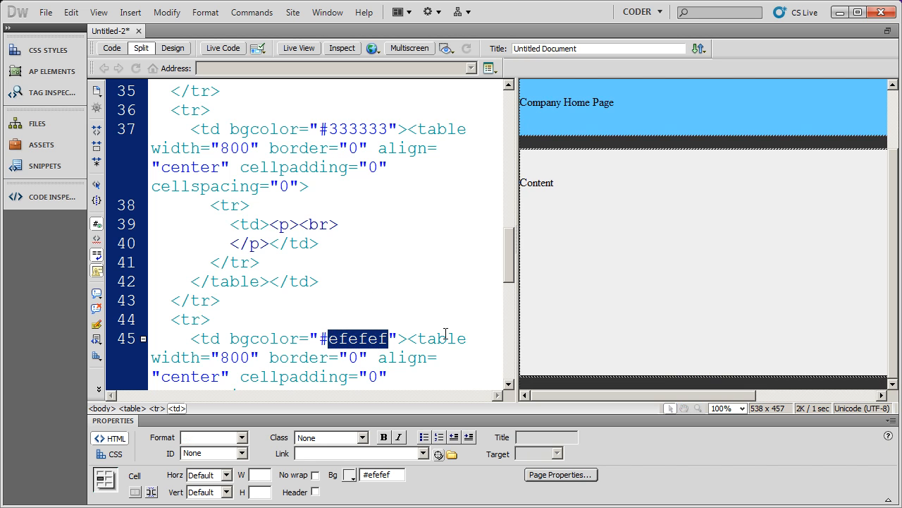
pyautogui.write('eeee')
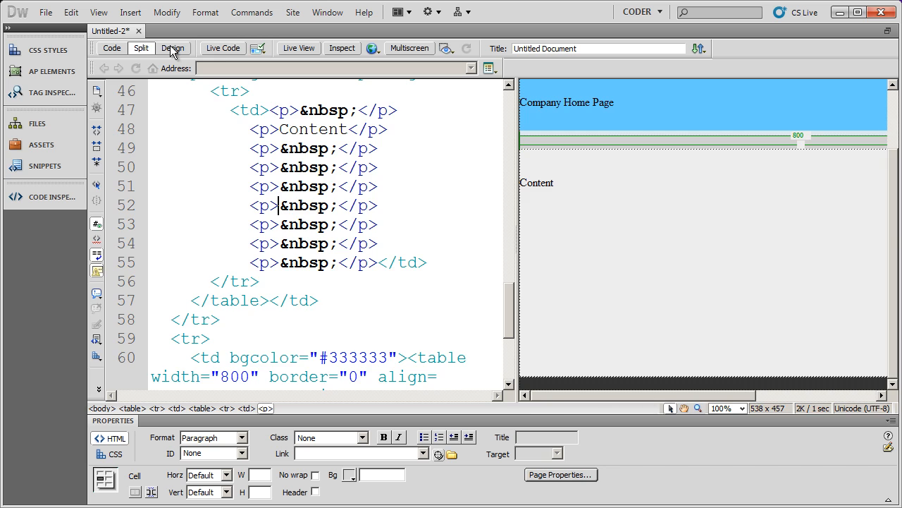
pyautogui.click(172, 48)
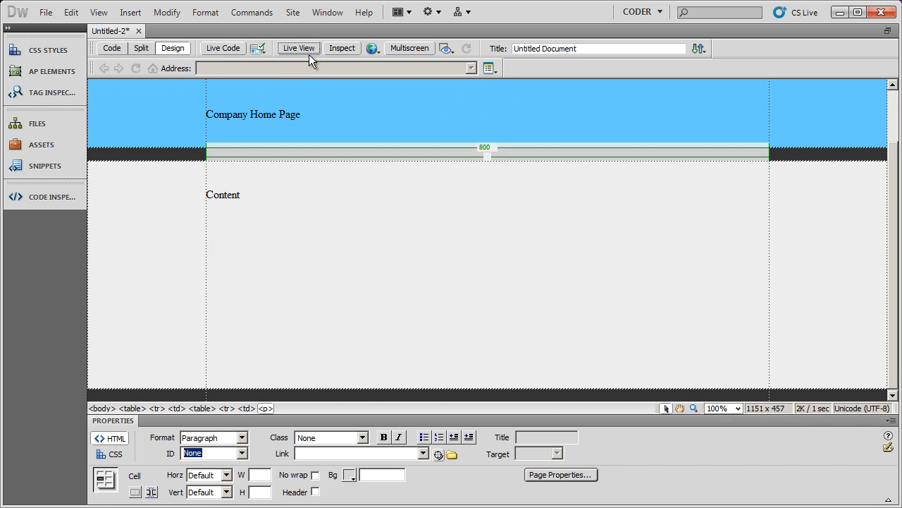
pyautogui.click(299, 48)
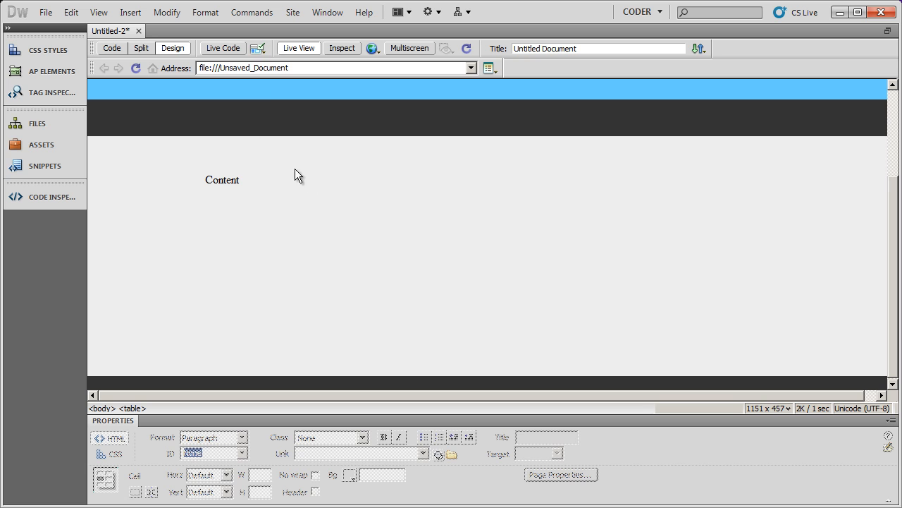
pyautogui.moveTo(251, 64)
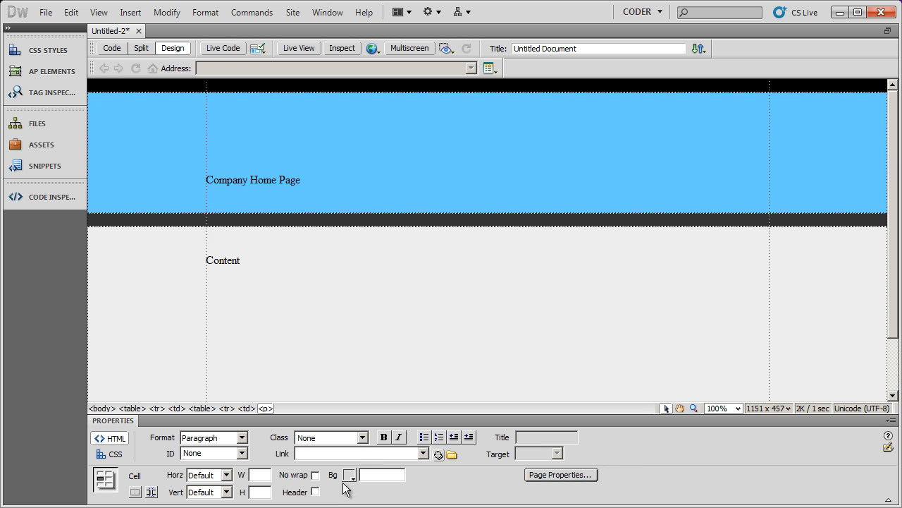
# Set the content cell's Bg to white and check the result in Live View.
pyautogui.click(348, 474)
pyautogui.write('#eee')
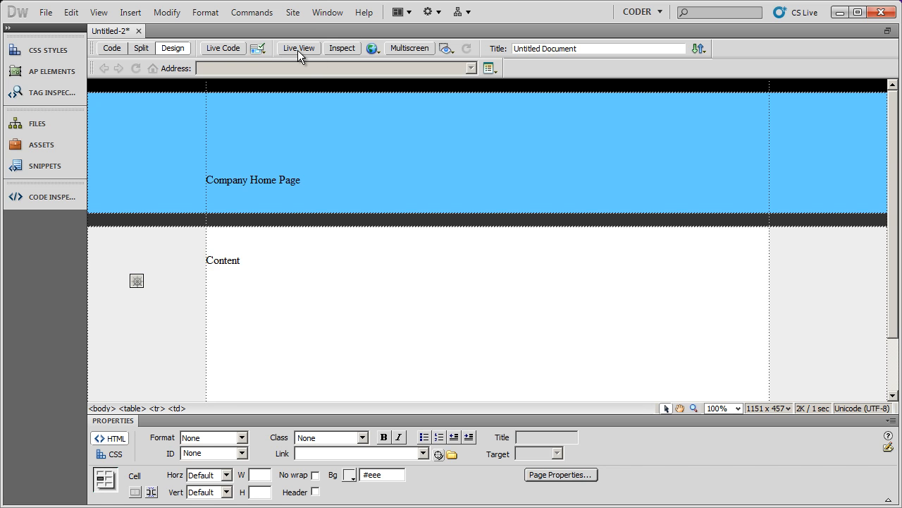
pyautogui.click(298, 48)
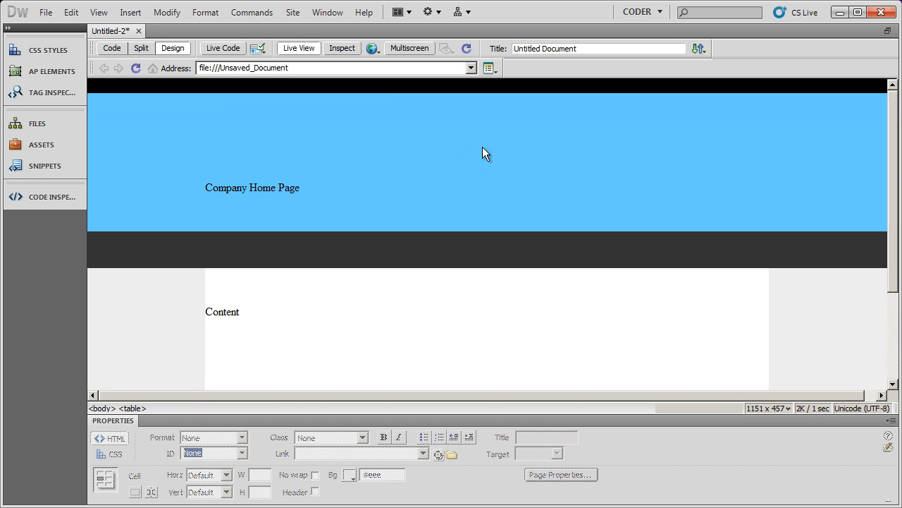
pyautogui.moveTo(260, 256)
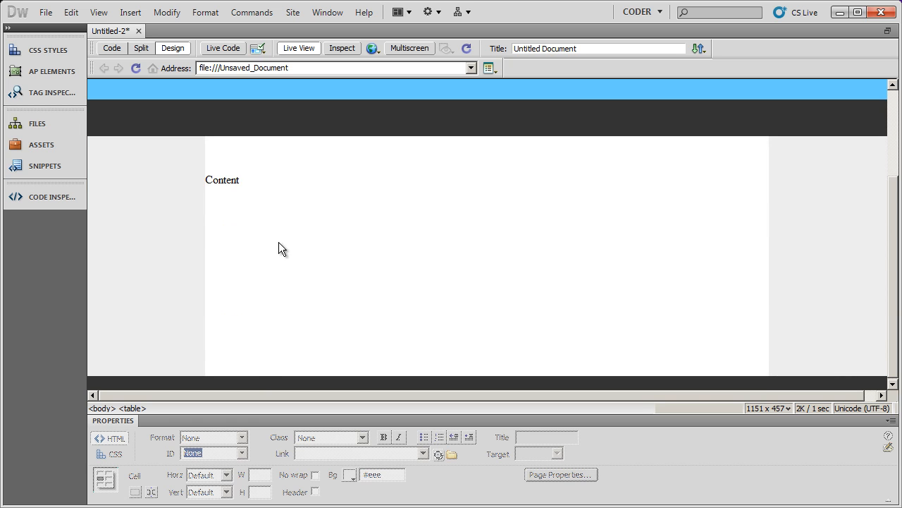
pyautogui.moveTo(386, 248)
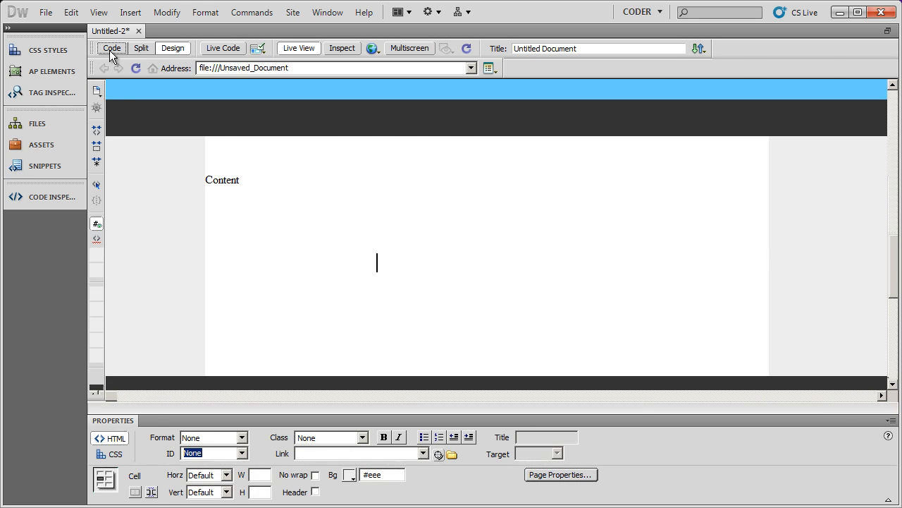
# Leave Live View, select the content table, set CellPad to 20 and return to the Content cell.
pyautogui.click(299, 48)
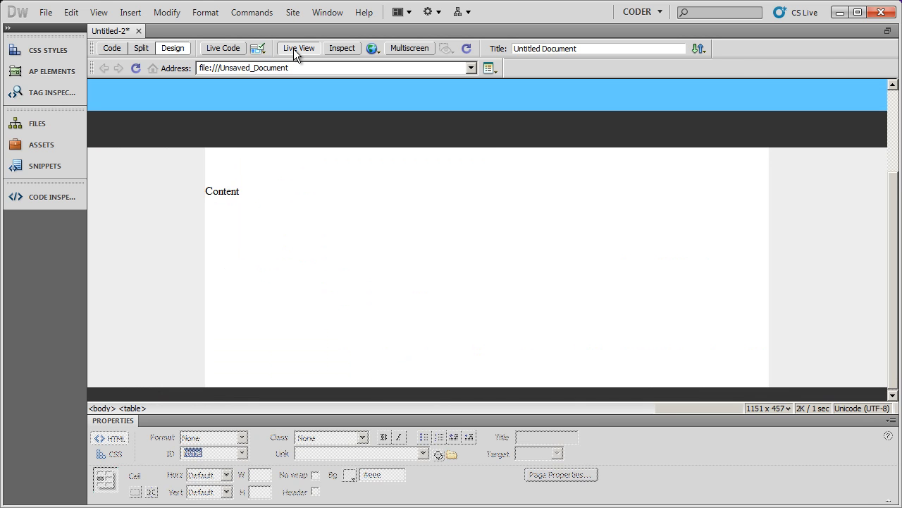
pyautogui.click(299, 48)
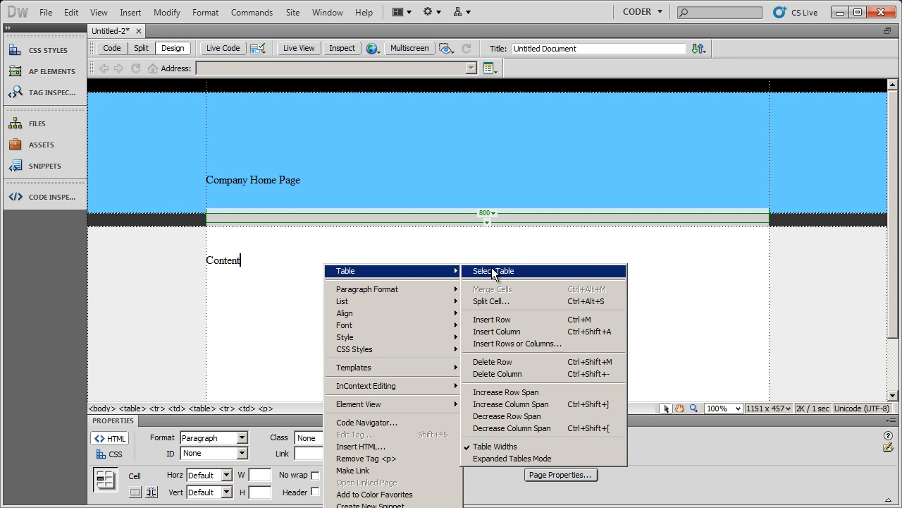
pyautogui.click(494, 271)
pyautogui.write('20')
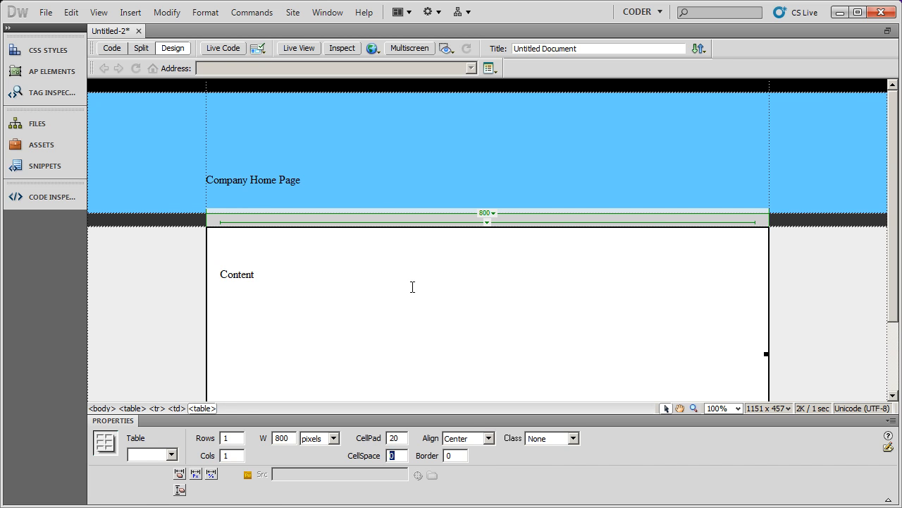
pyautogui.click(275, 274)
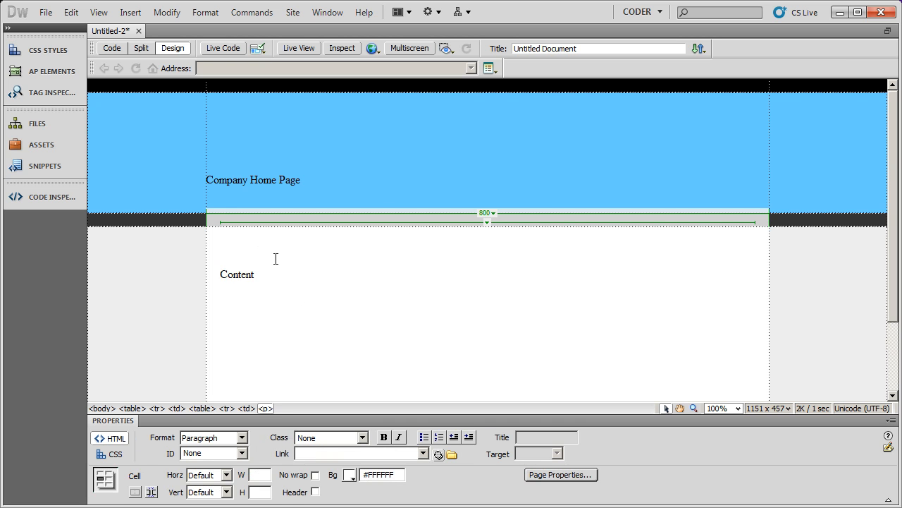
pyautogui.write('C')
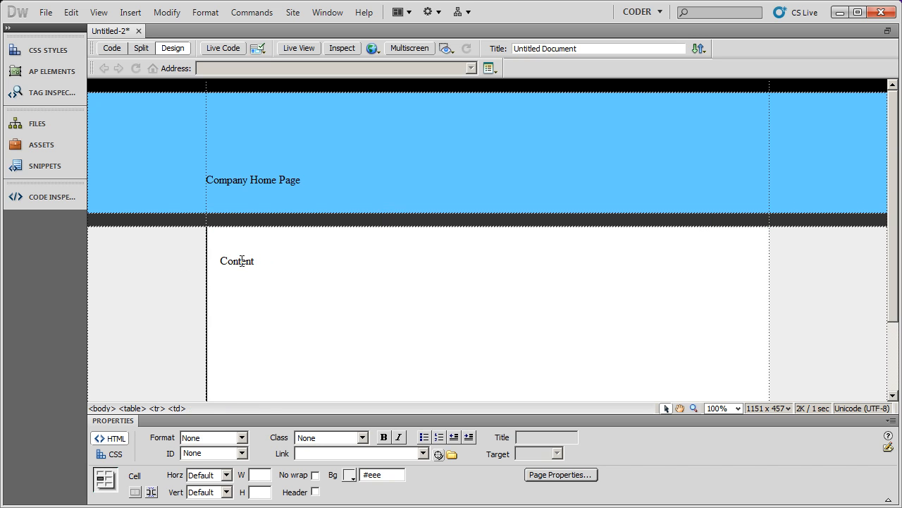
pyautogui.moveTo(112, 342)
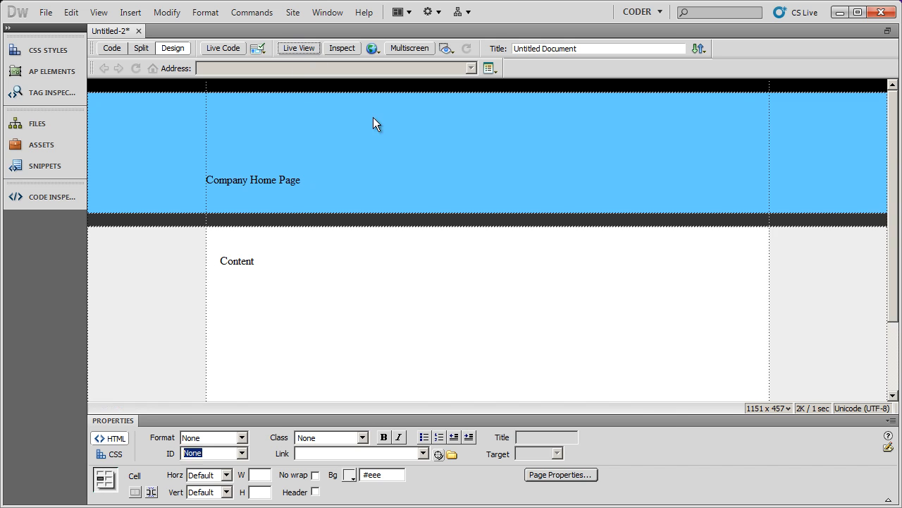
pyautogui.click(299, 48)
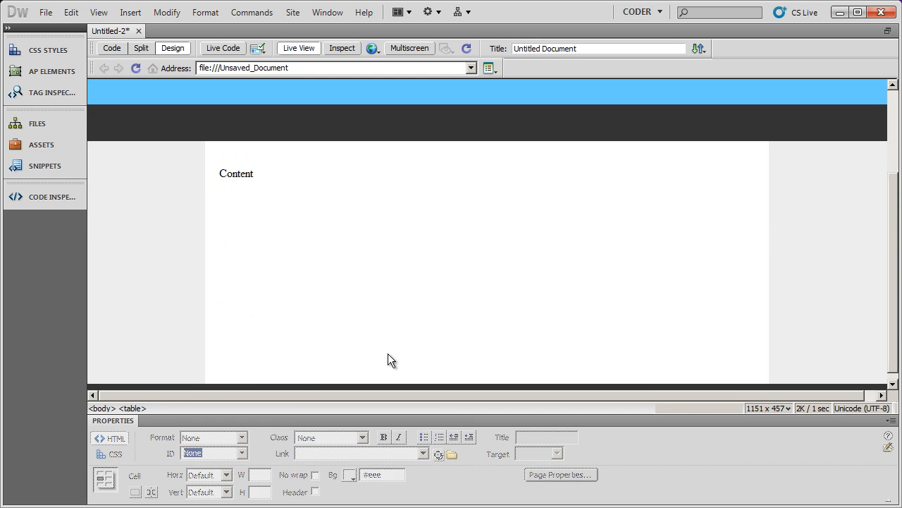
pyautogui.moveTo(333, 200)
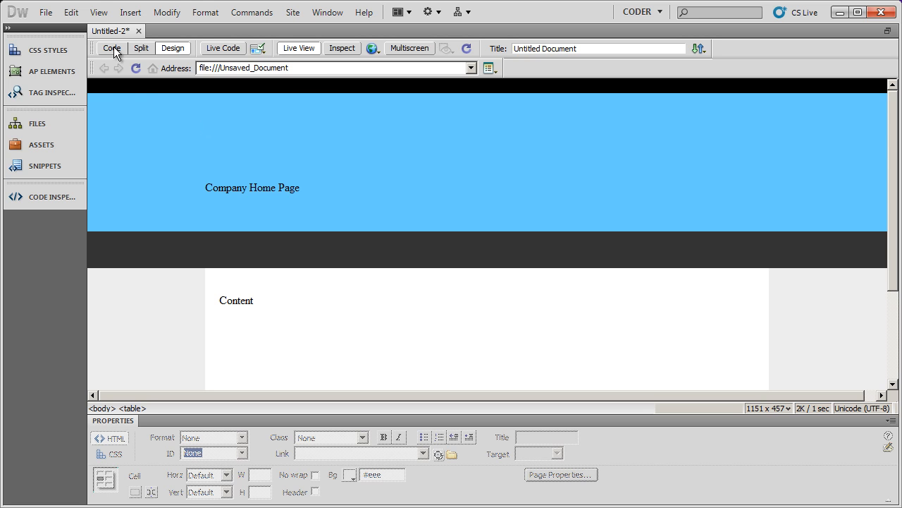
pyautogui.click(111, 48)
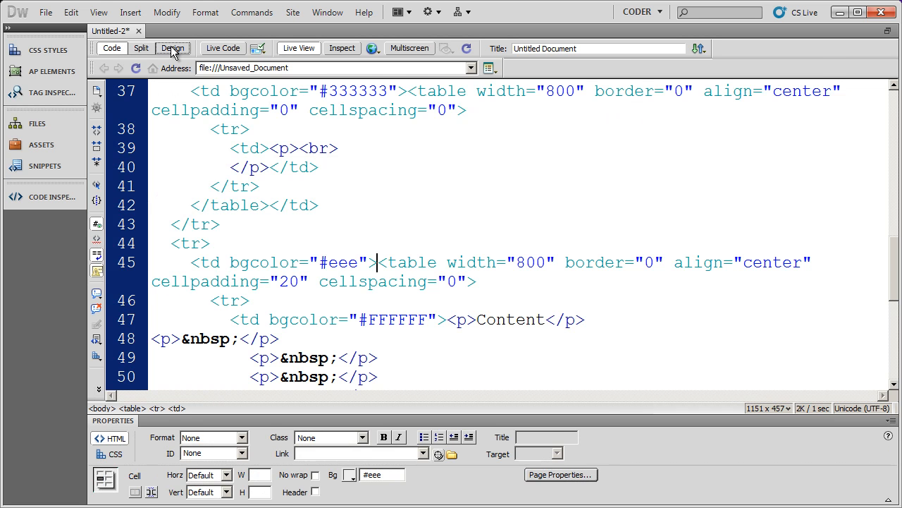
pyautogui.click(172, 48)
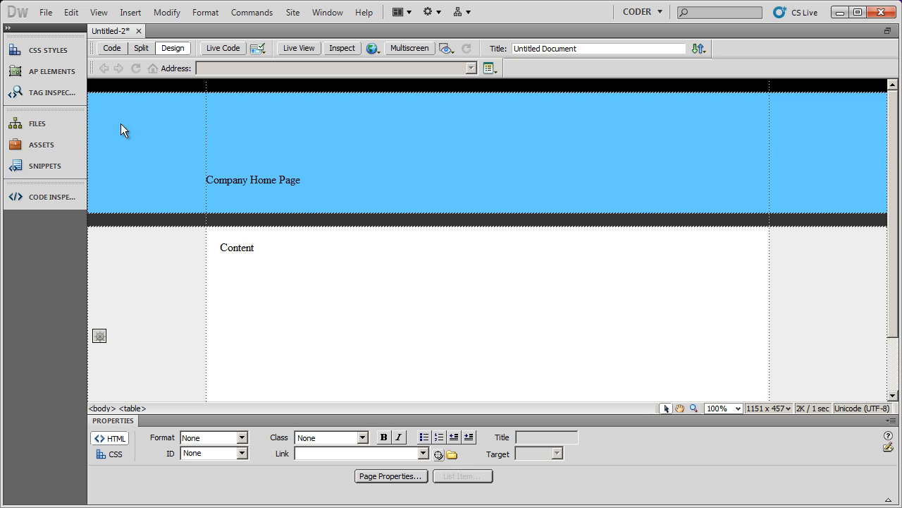
pyautogui.moveTo(559, 175)
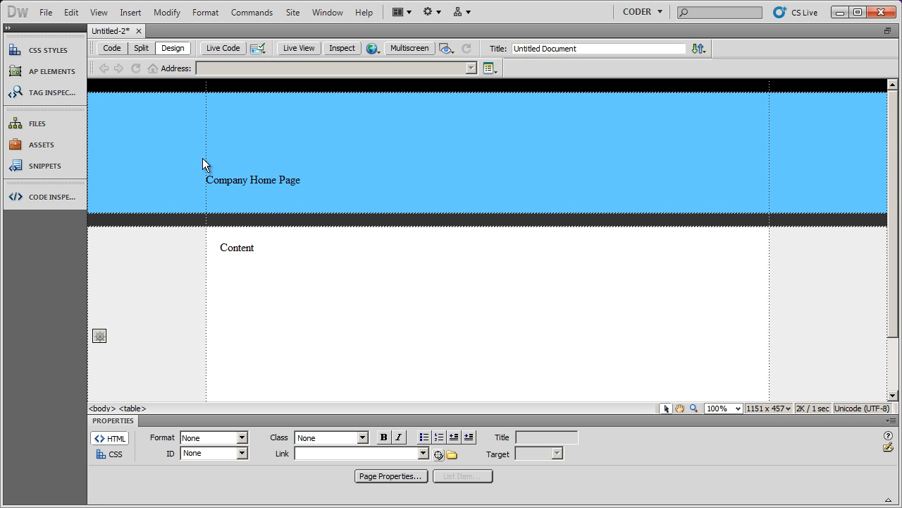
pyautogui.moveTo(278, 281)
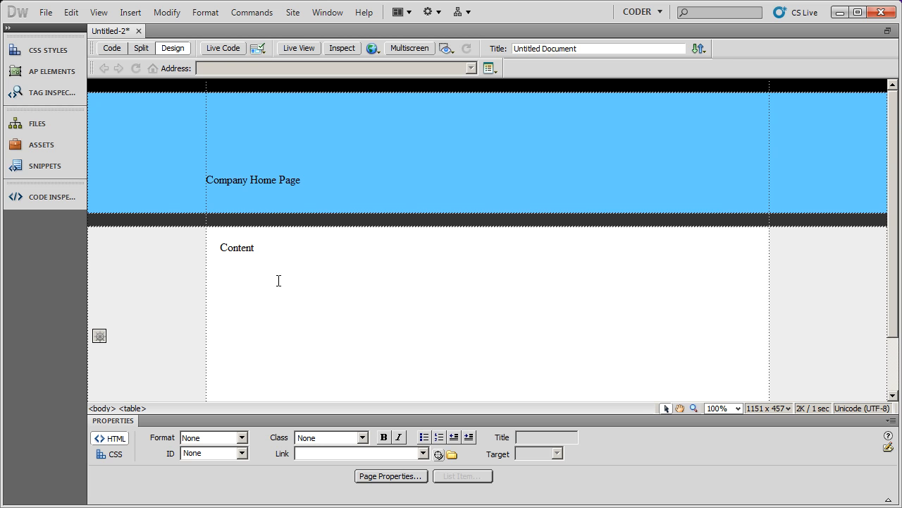
pyautogui.moveTo(568, 233)
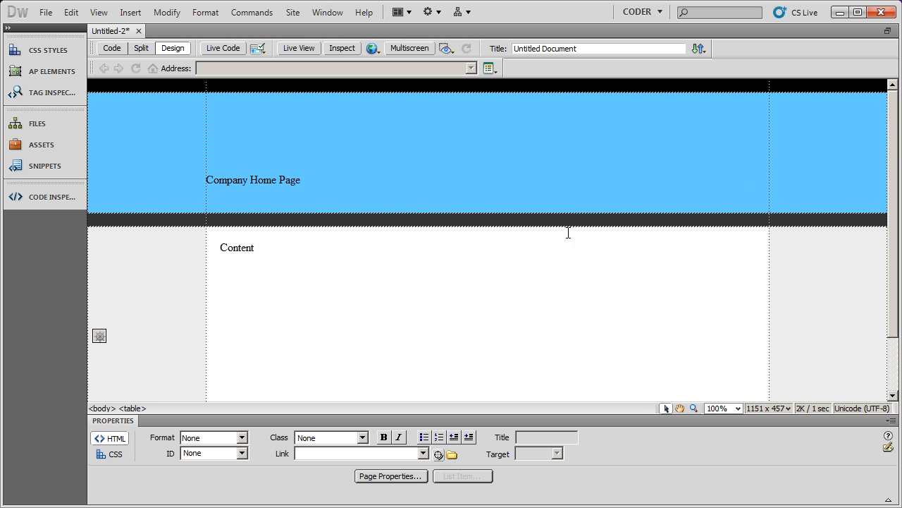